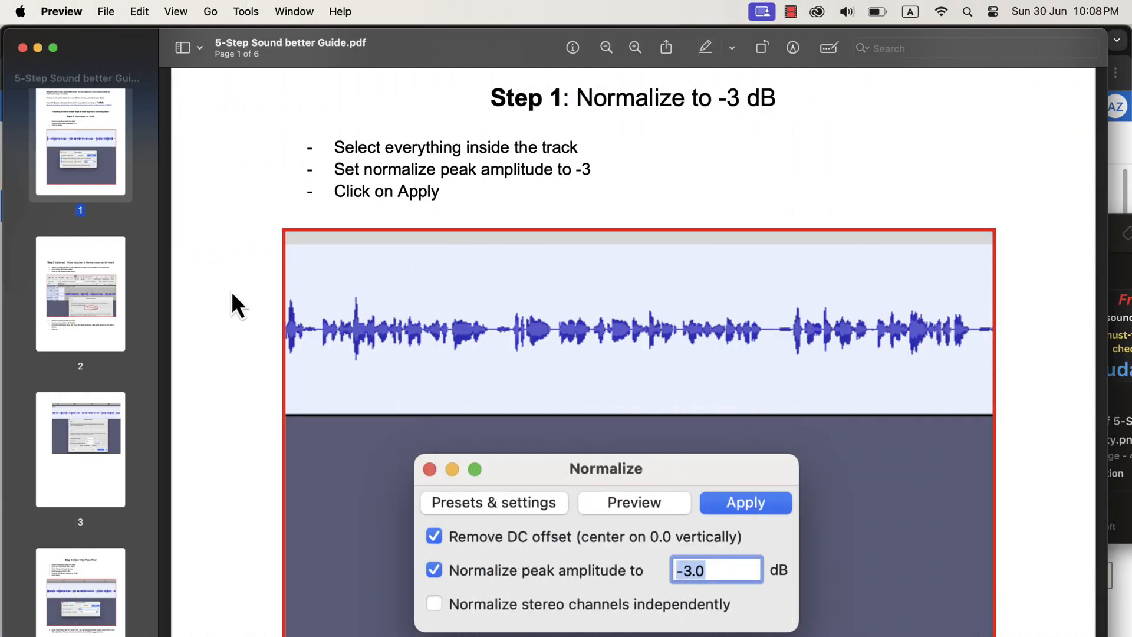
- Scroll the 5-Step Sound Better Guide PDF from page 1 to page 3's Noise Reduction settings
click(80, 293)
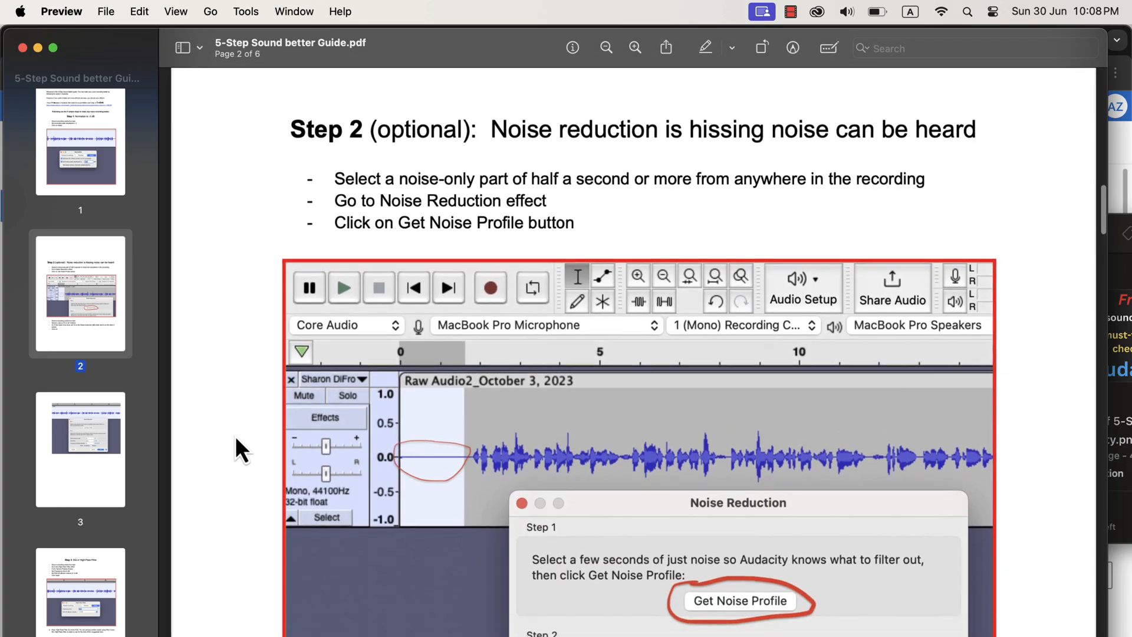
scroll(down, 3)
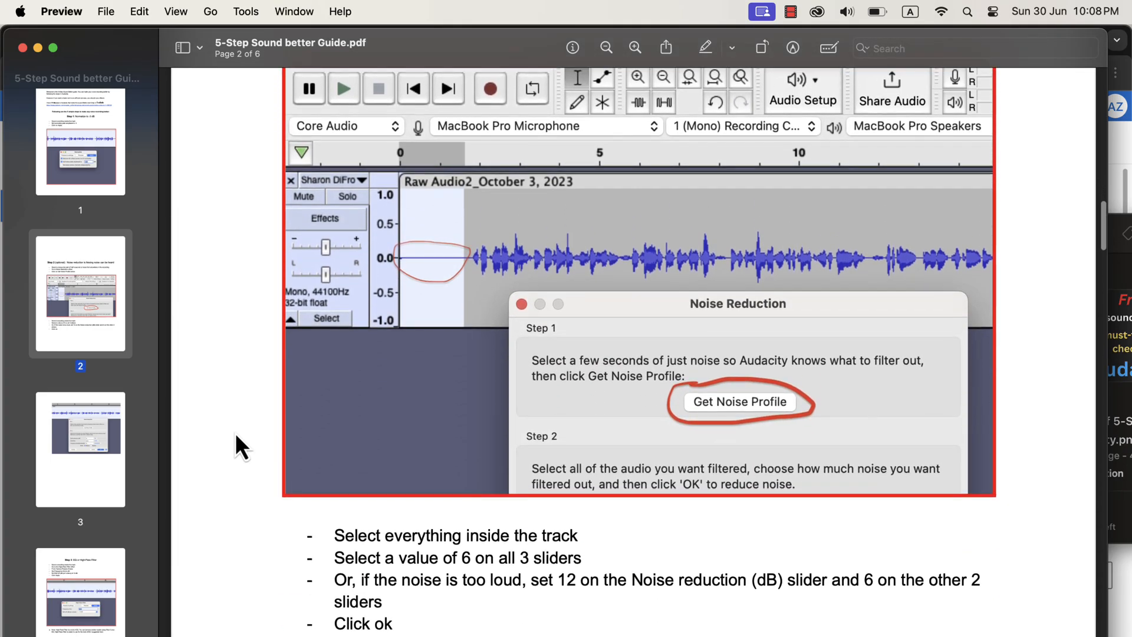
scroll(down, 3)
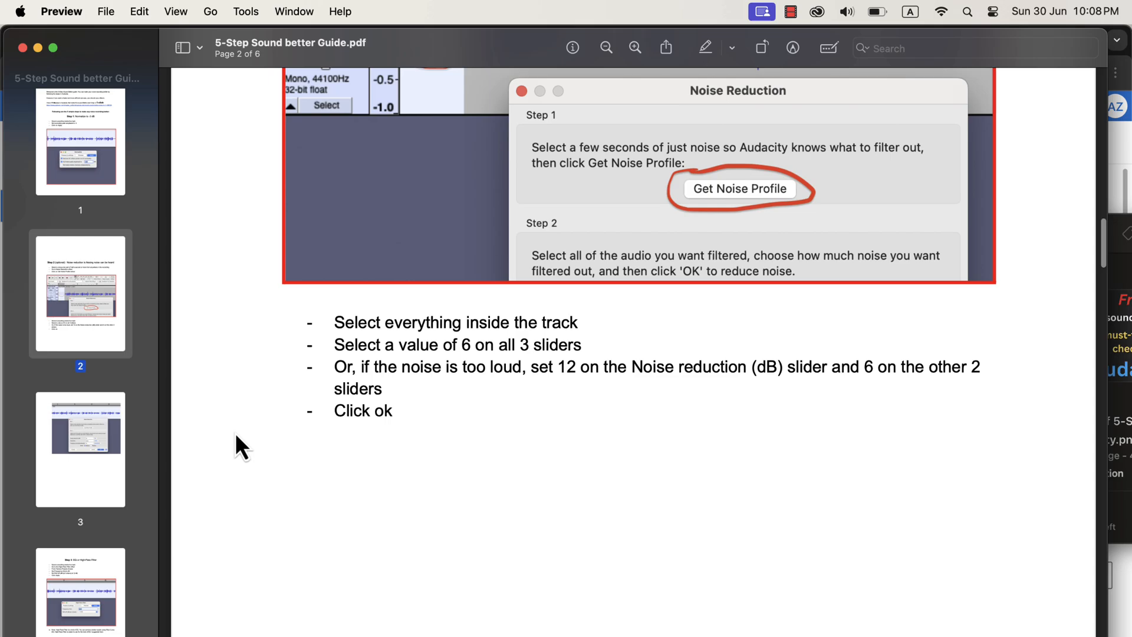
mouse_move(108, 347)
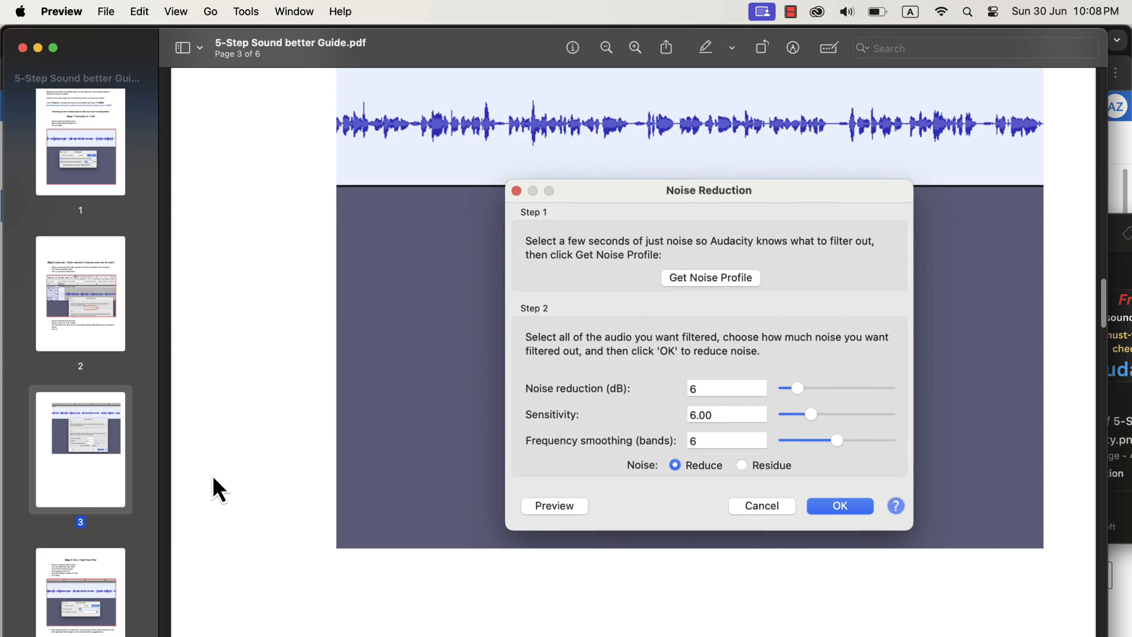
scroll(down, 3)
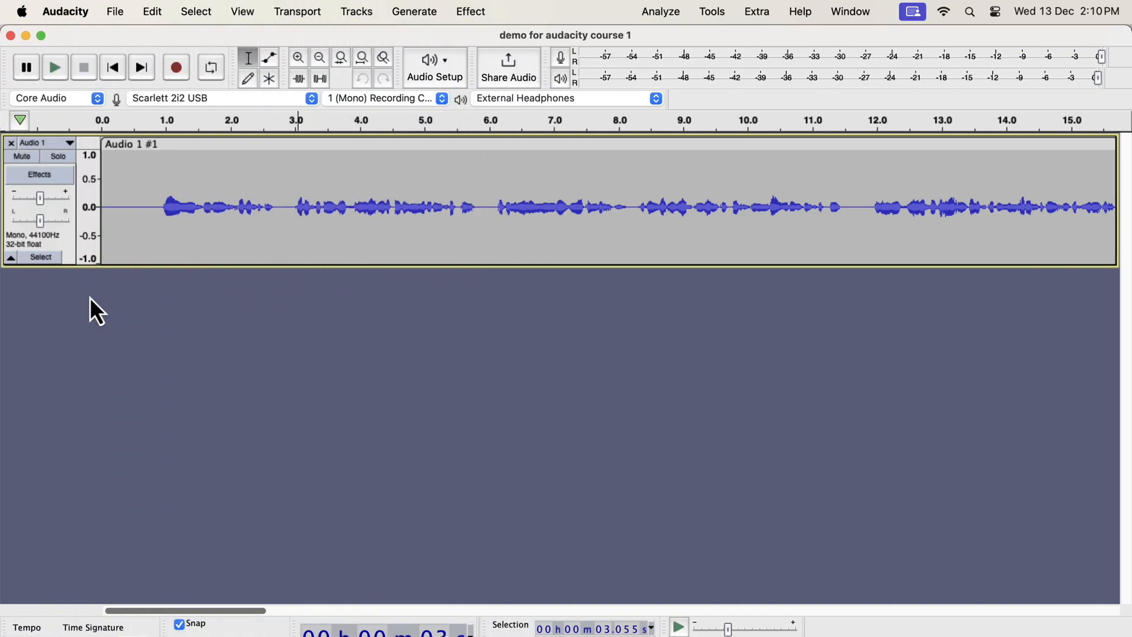
- Select the voice track and duplicate it with Edit > Duplicate
click(182, 207)
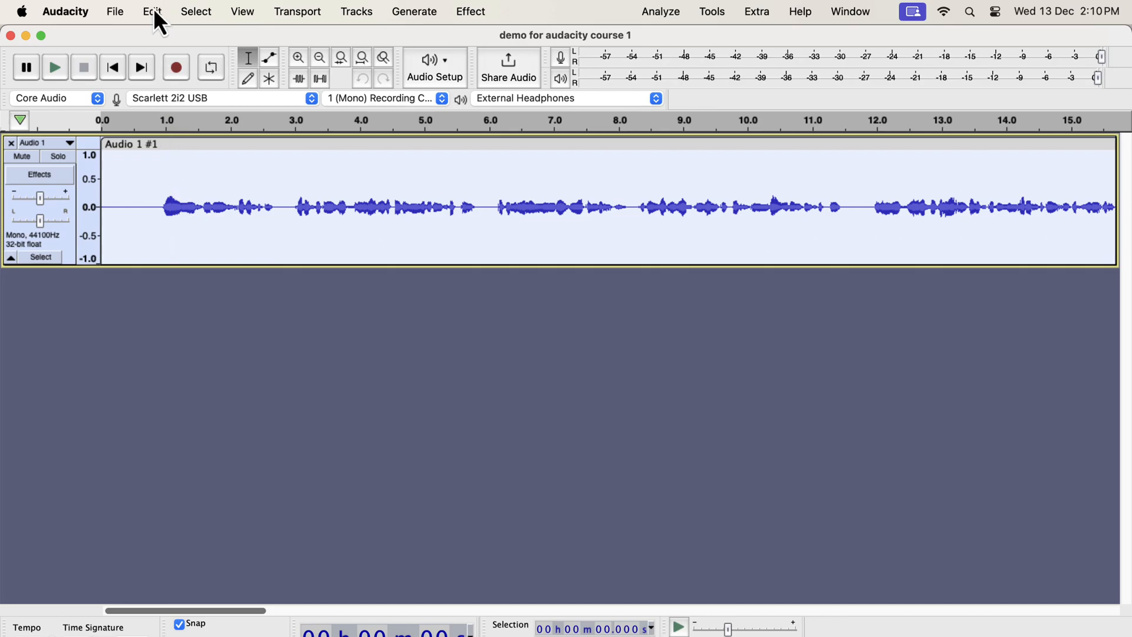
click(152, 12)
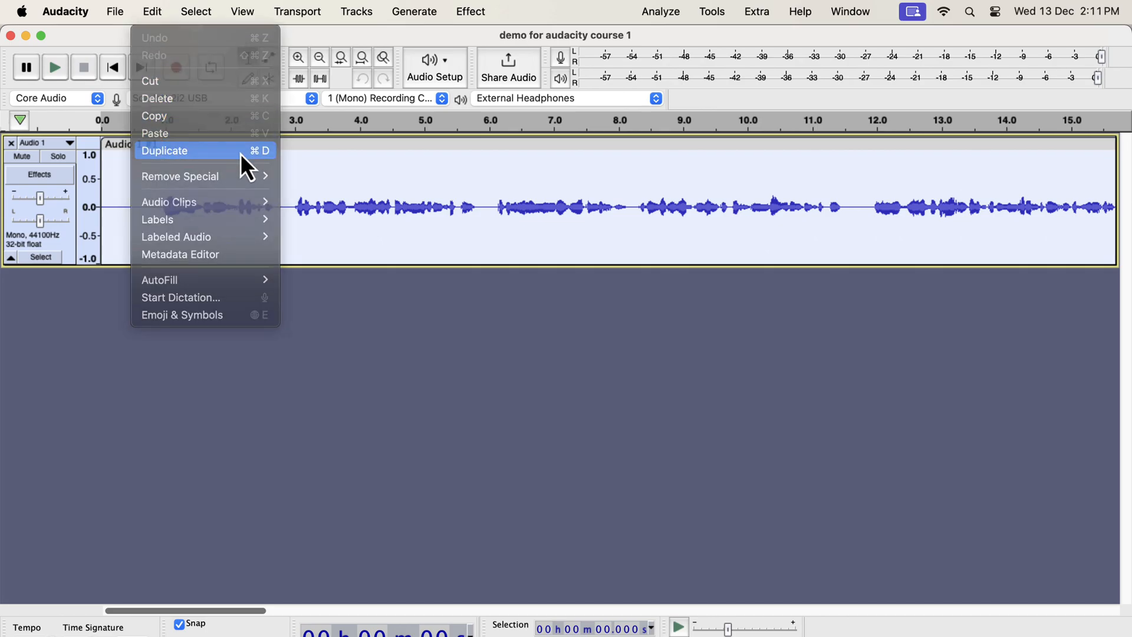
click(165, 150)
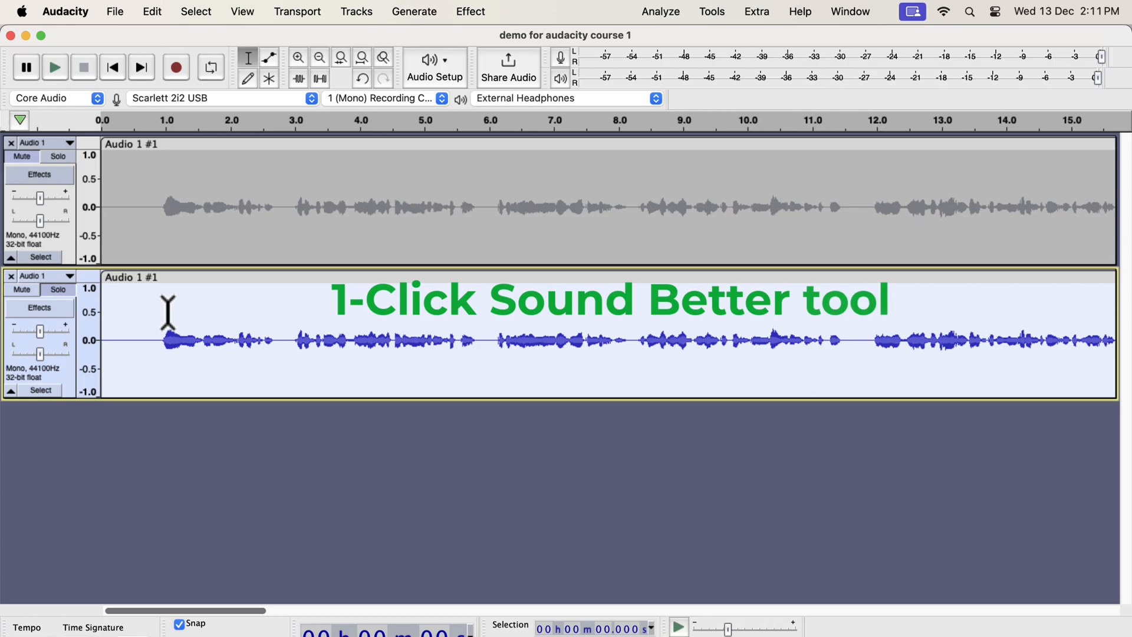
- Run the Clear Vocal Improve Macro from Tools on the duplicate track
click(711, 12)
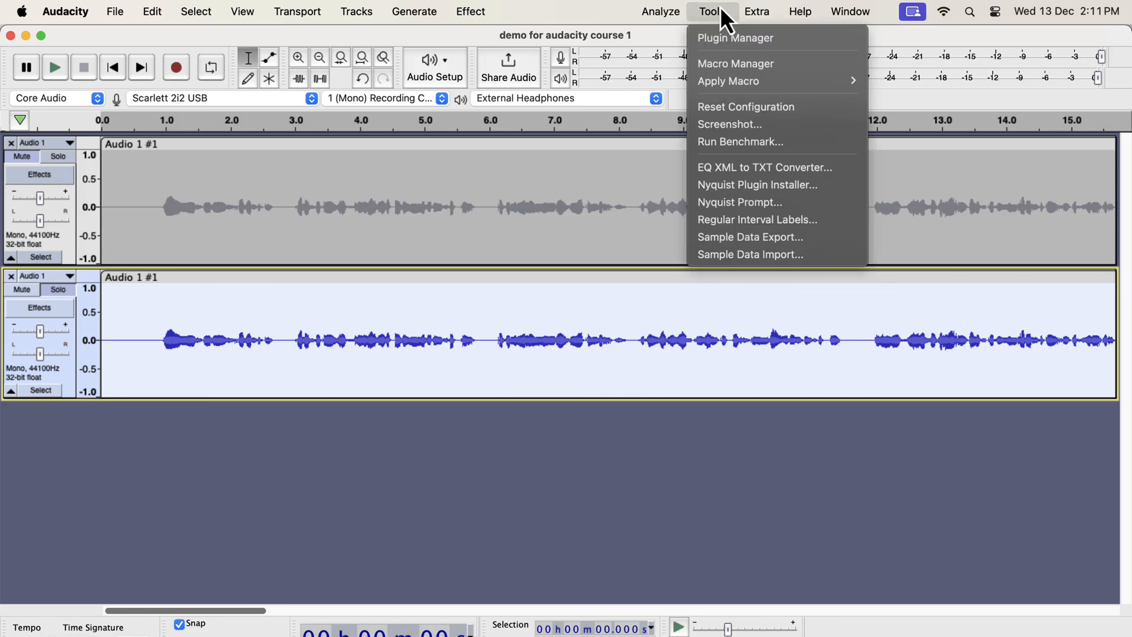
mouse_move(729, 80)
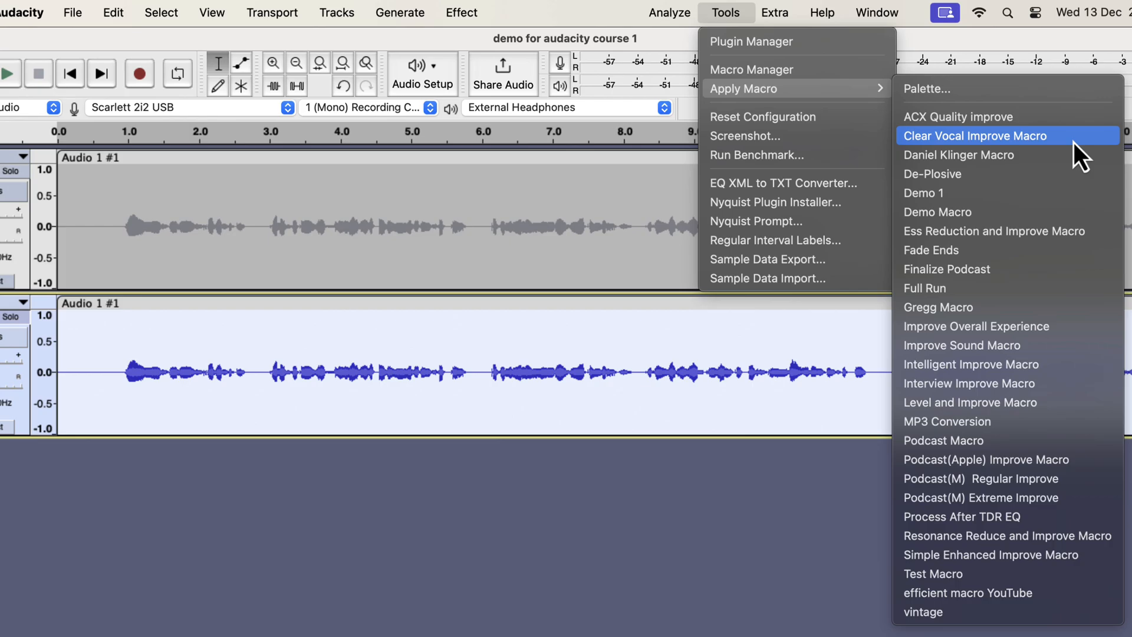
click(974, 135)
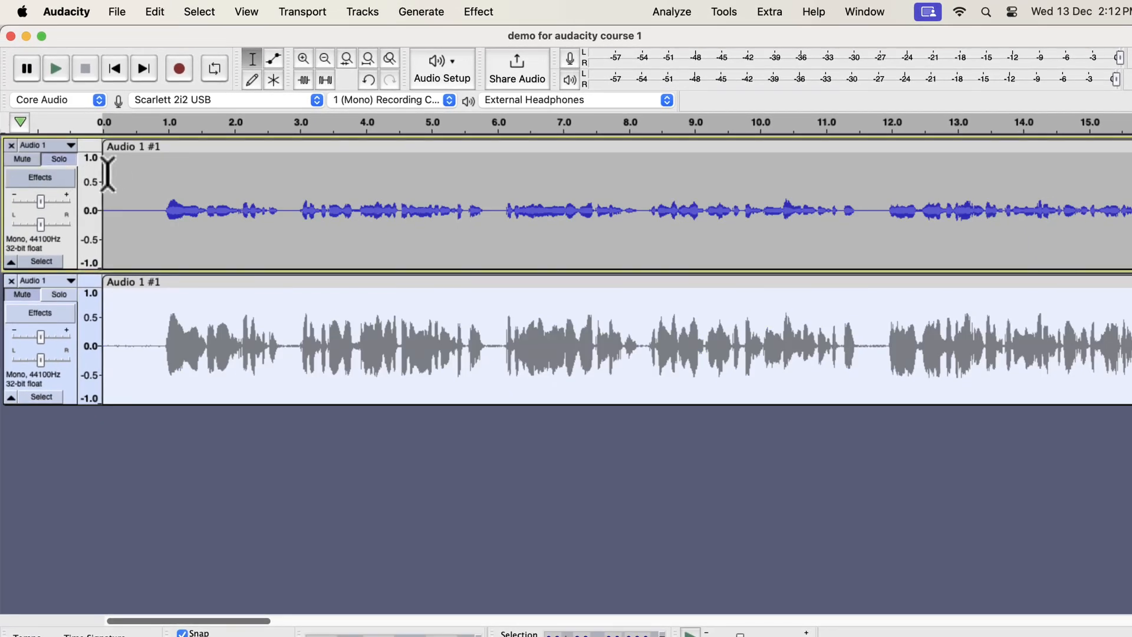
- Solo the processed copy and listen to it alone
click(55, 67)
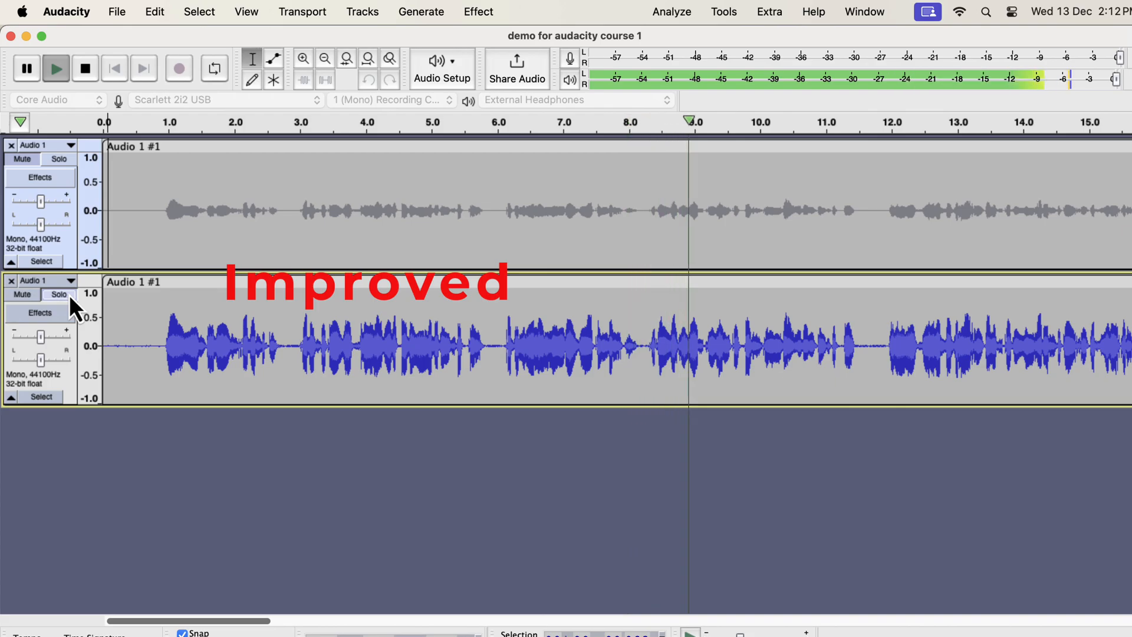
click(56, 68)
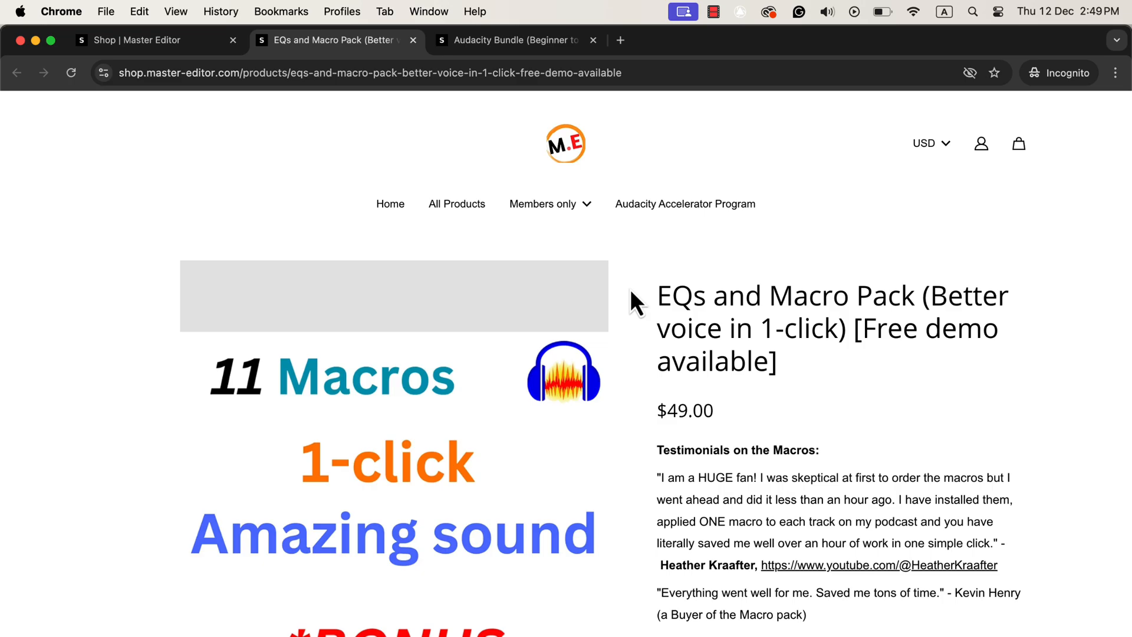
- Read down the EQs and Macro Pack page, then switch to the Audacity Bundle tab
scroll(down, 3)
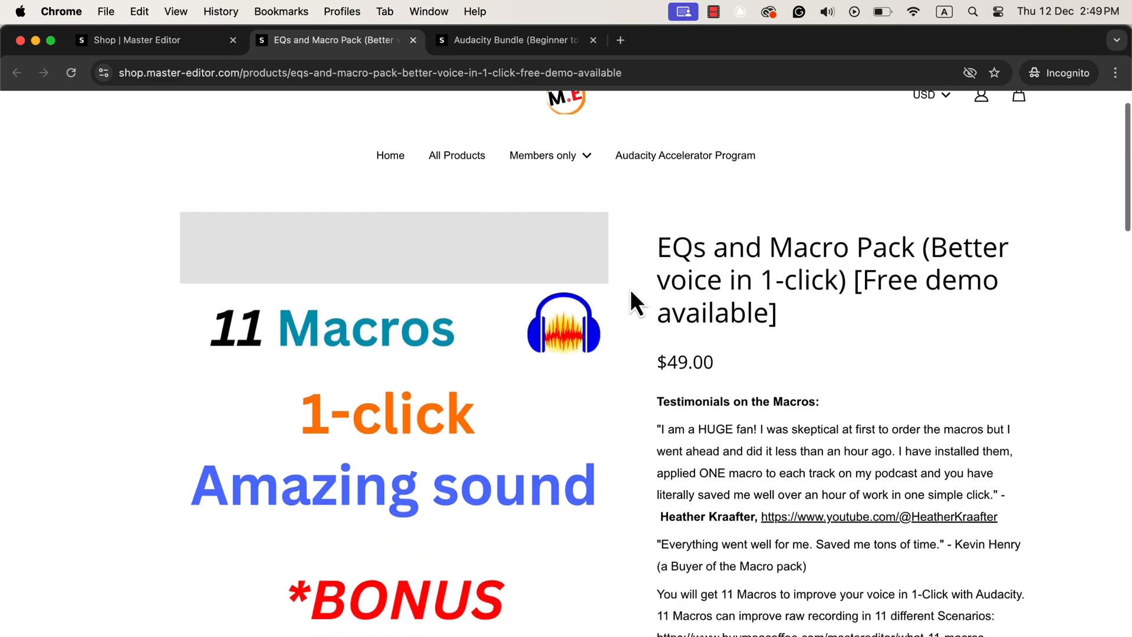
scroll(down, 3)
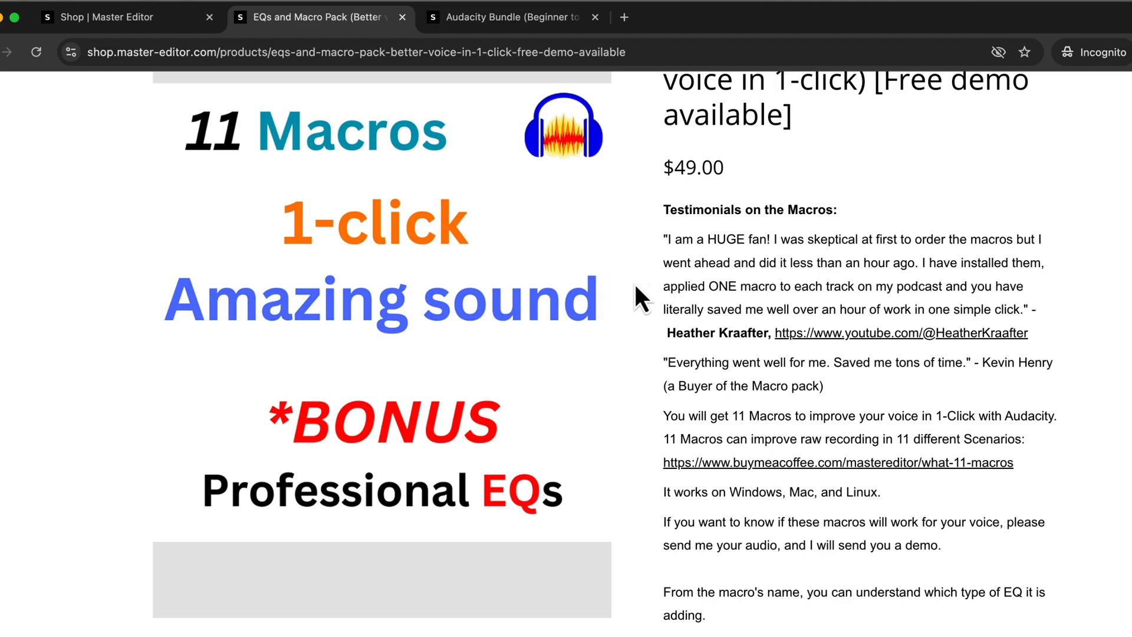
scroll(down, 3)
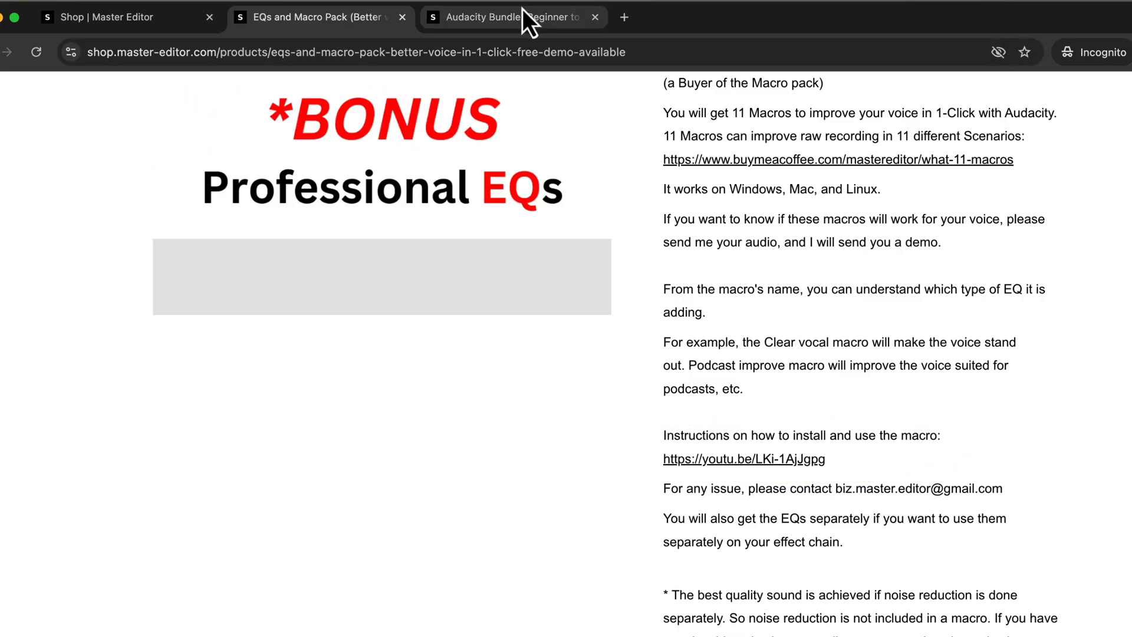
click(498, 16)
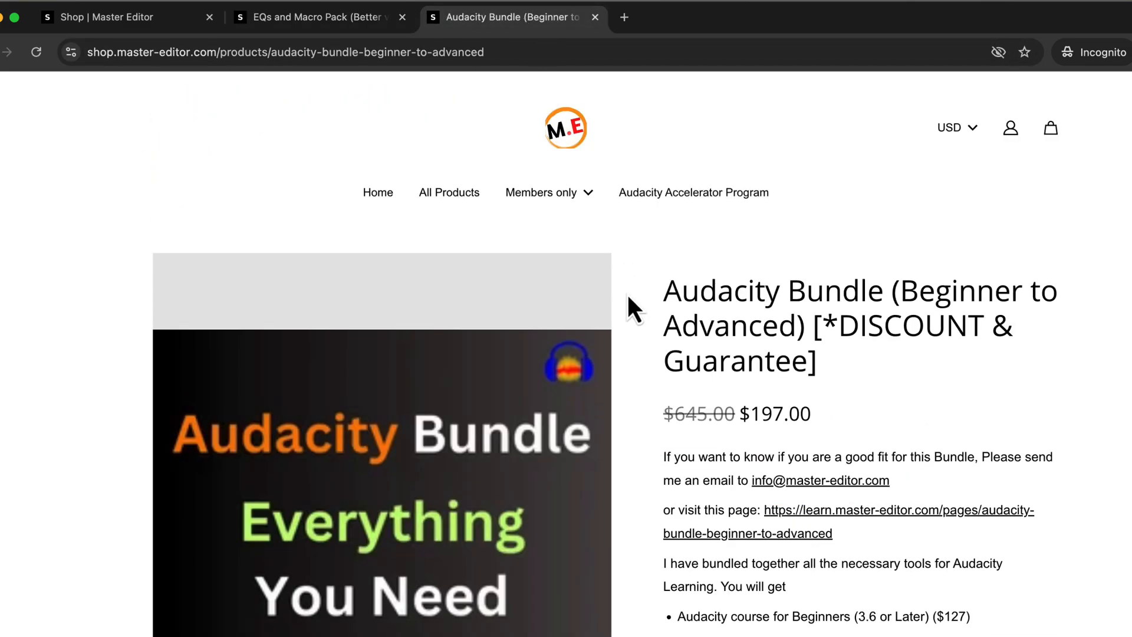
mouse_move(647, 328)
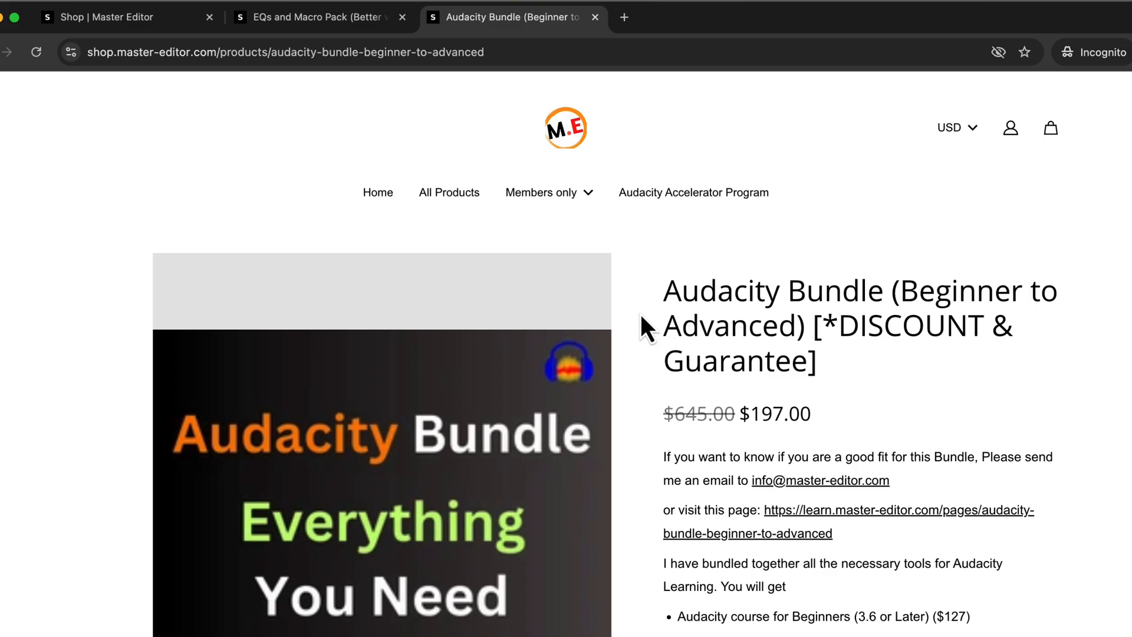
- Scroll the Audacity Bundle page to its included courses and $197 price
scroll(down, 3)
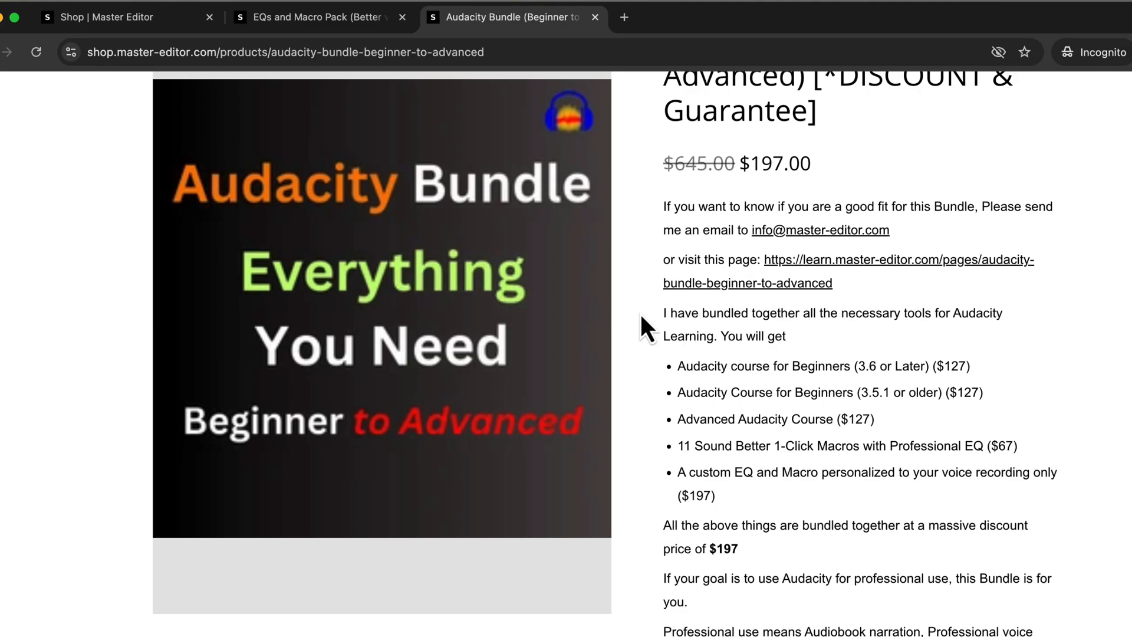
scroll(down, 3)
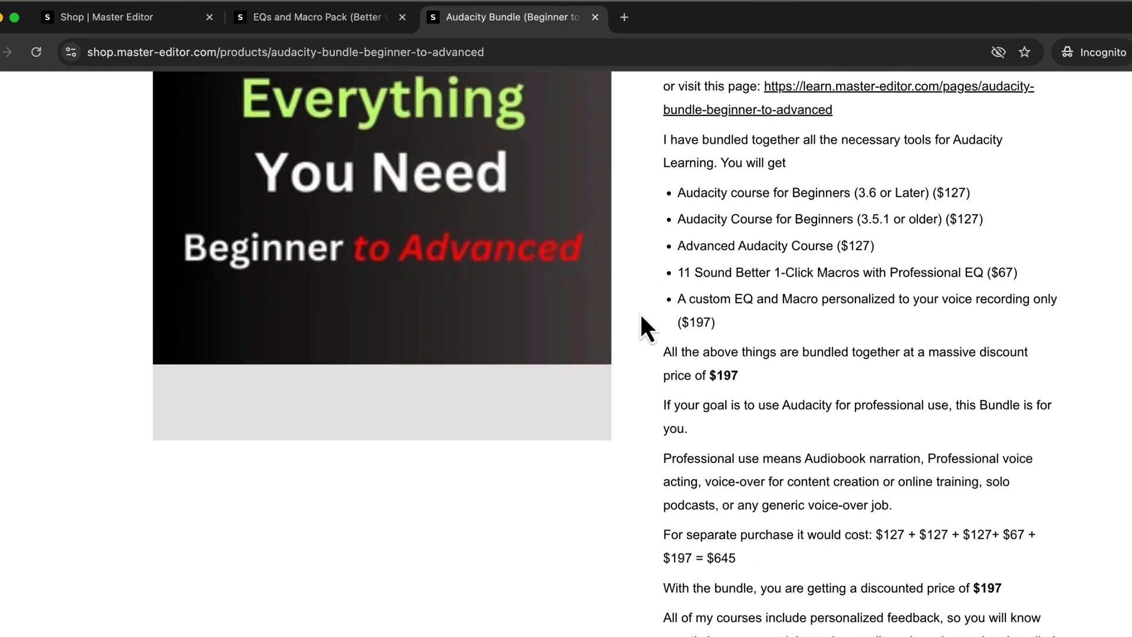
scroll(down, 3)
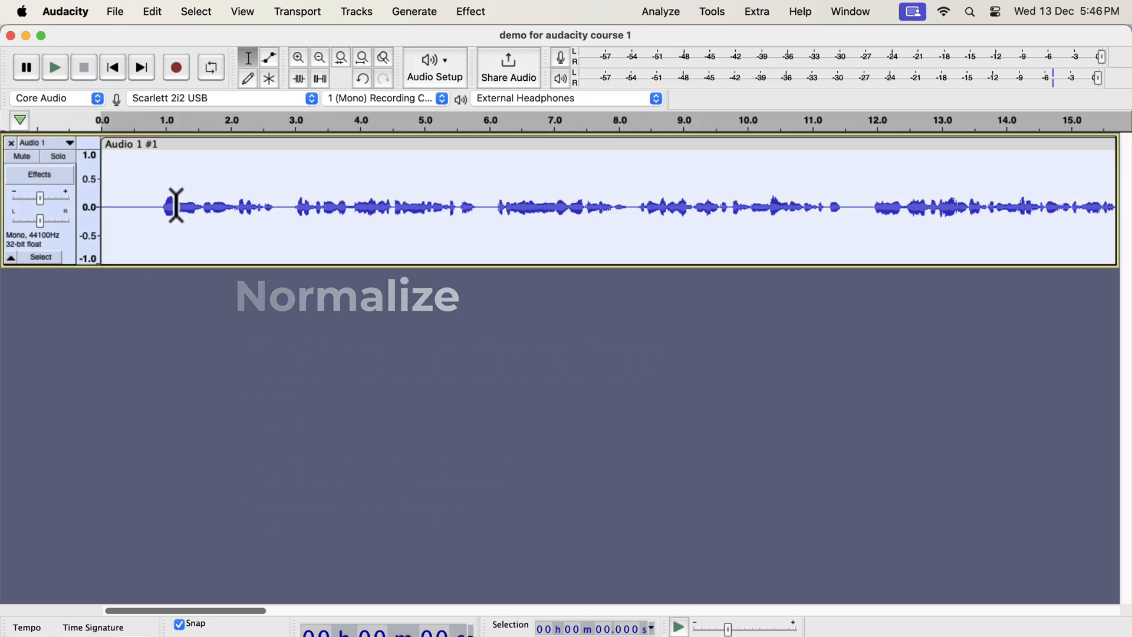
- Apply Normalize with a -3.0 dB peak amplitude to the voice track
click(470, 12)
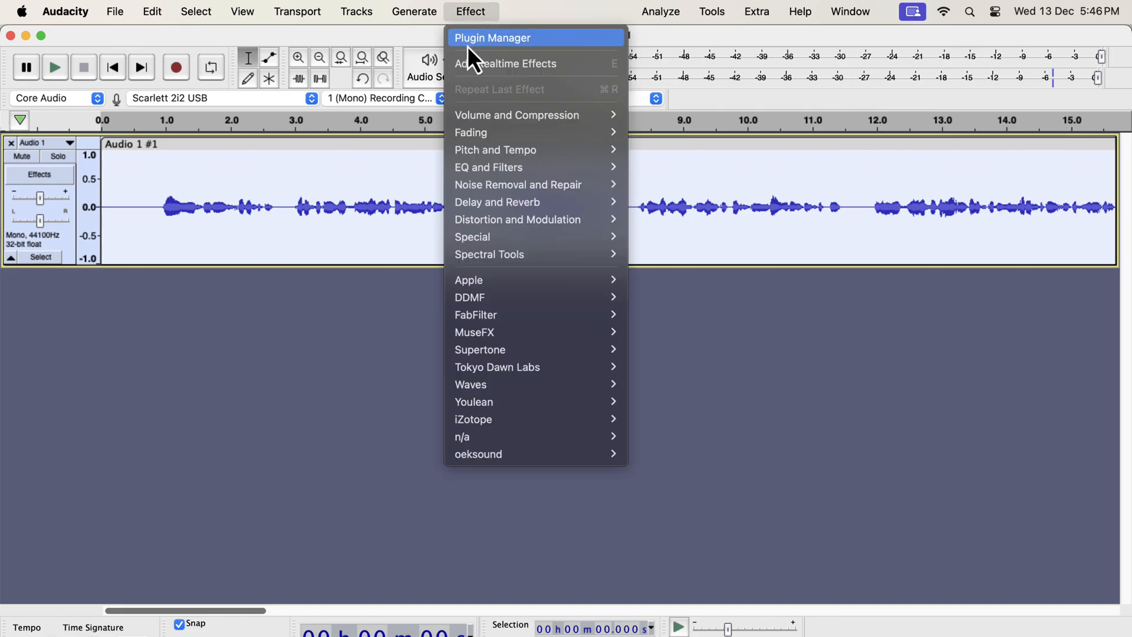
mouse_move(516, 115)
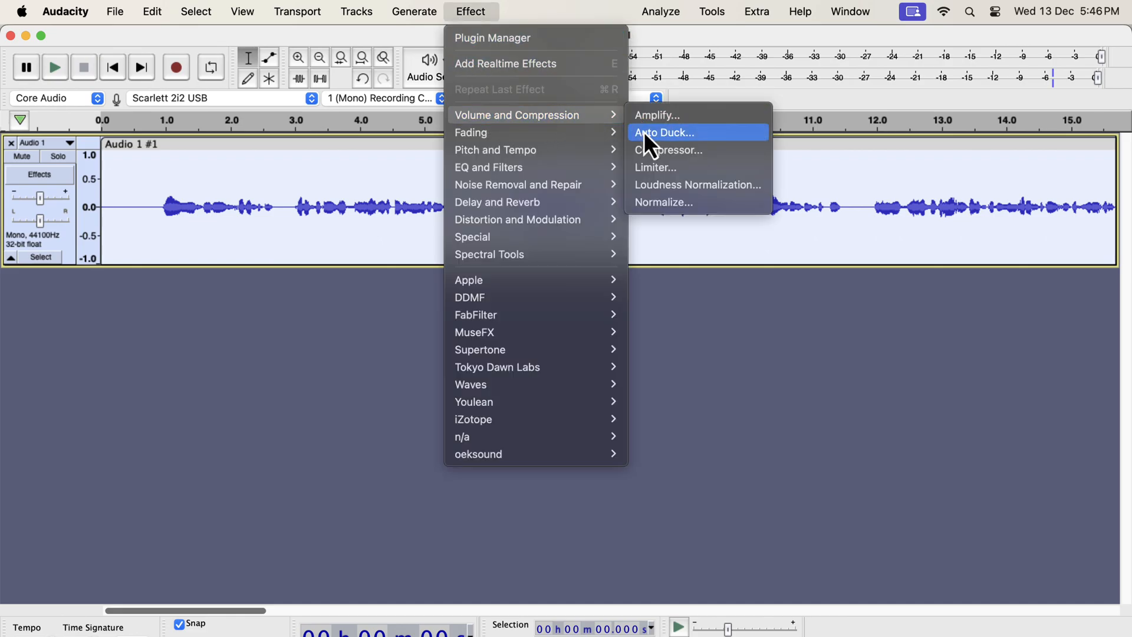
mouse_move(710, 202)
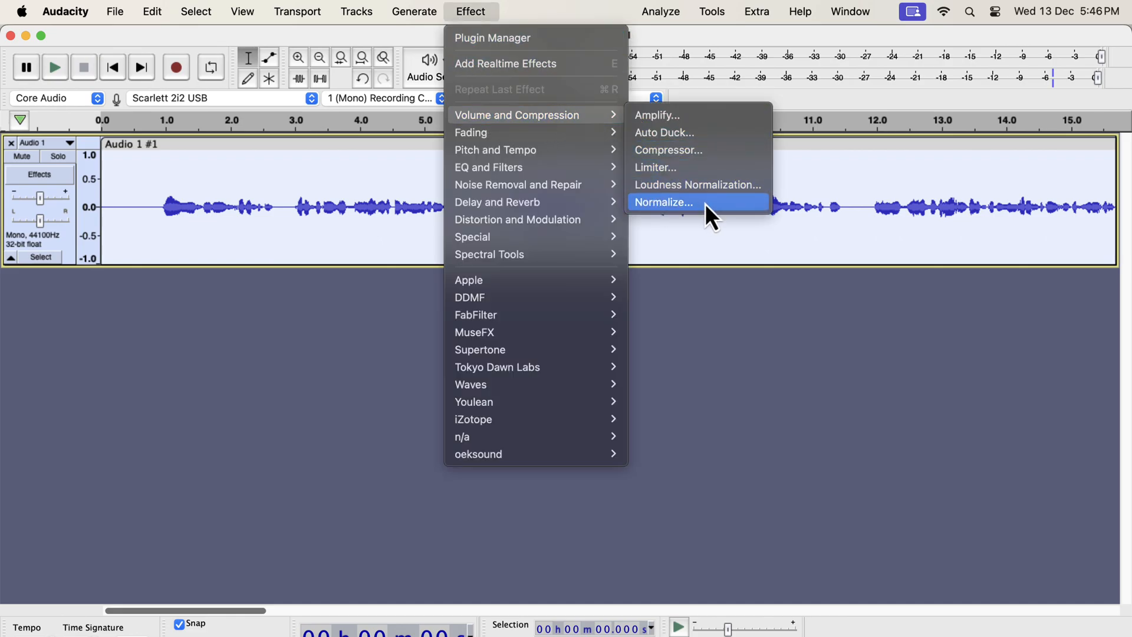
click(663, 202)
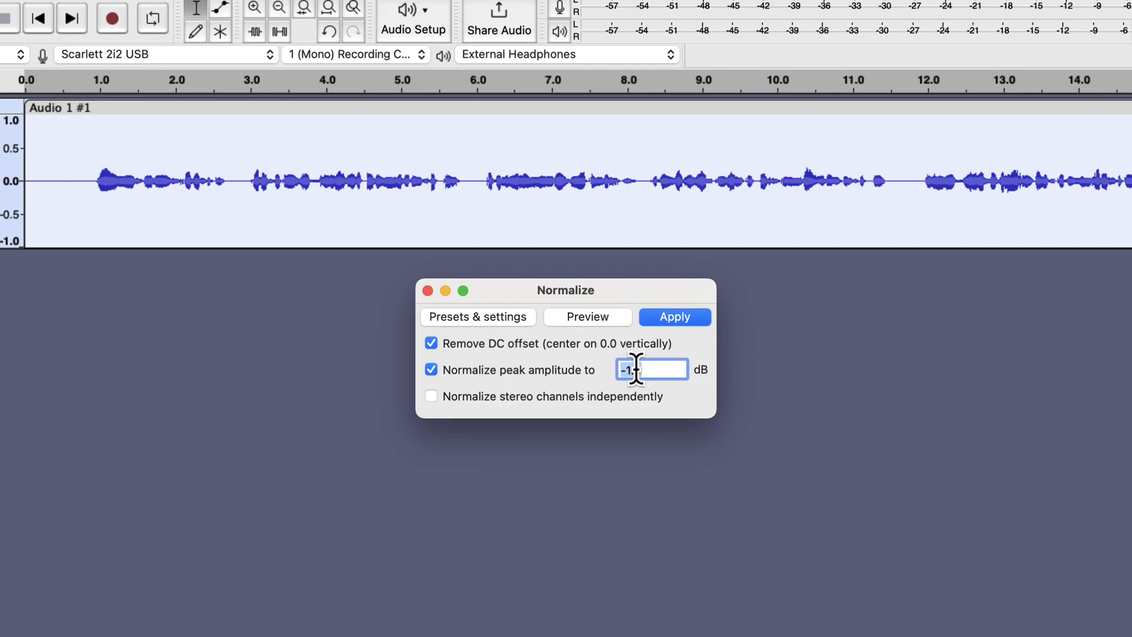
text(3.0)
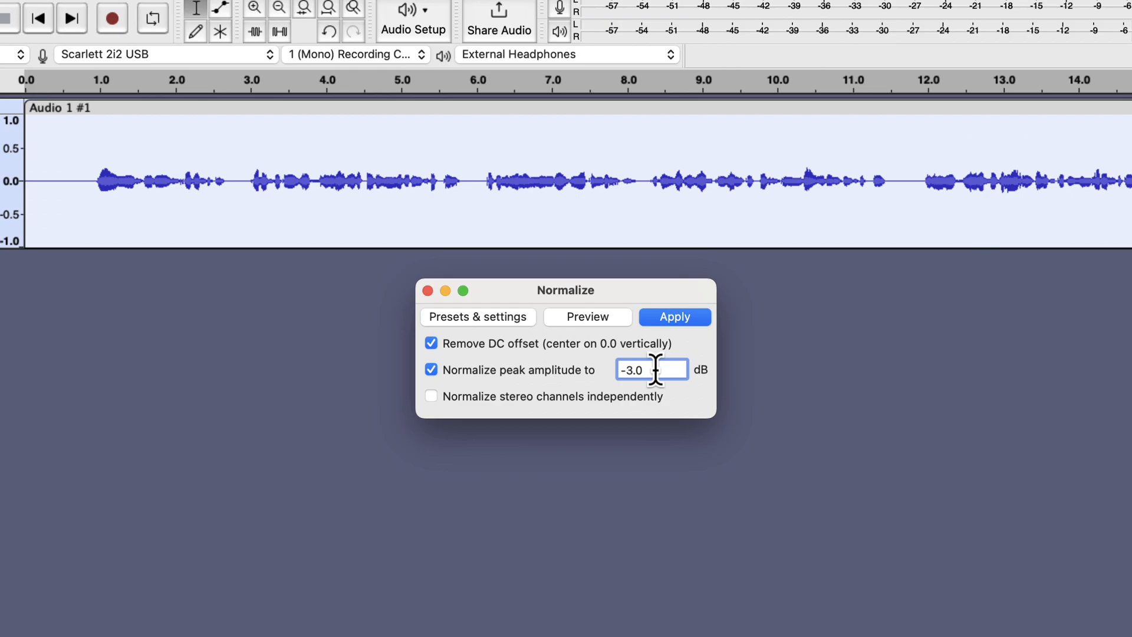
click(673, 317)
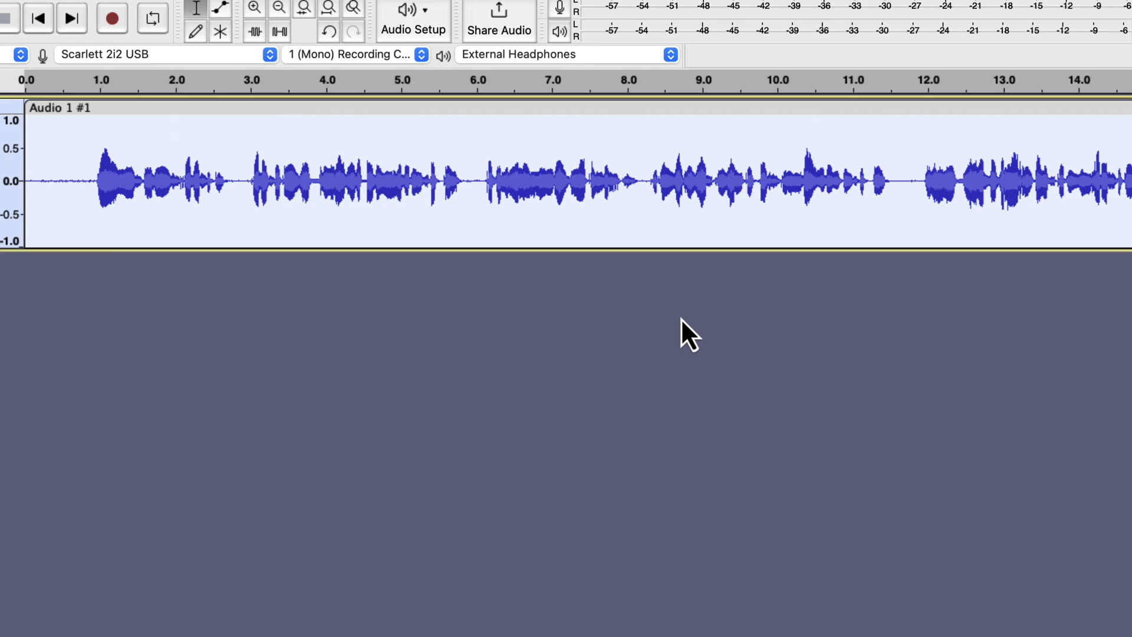
- Select the speech from about 3.0 s to 5.7 s
click(93, 180)
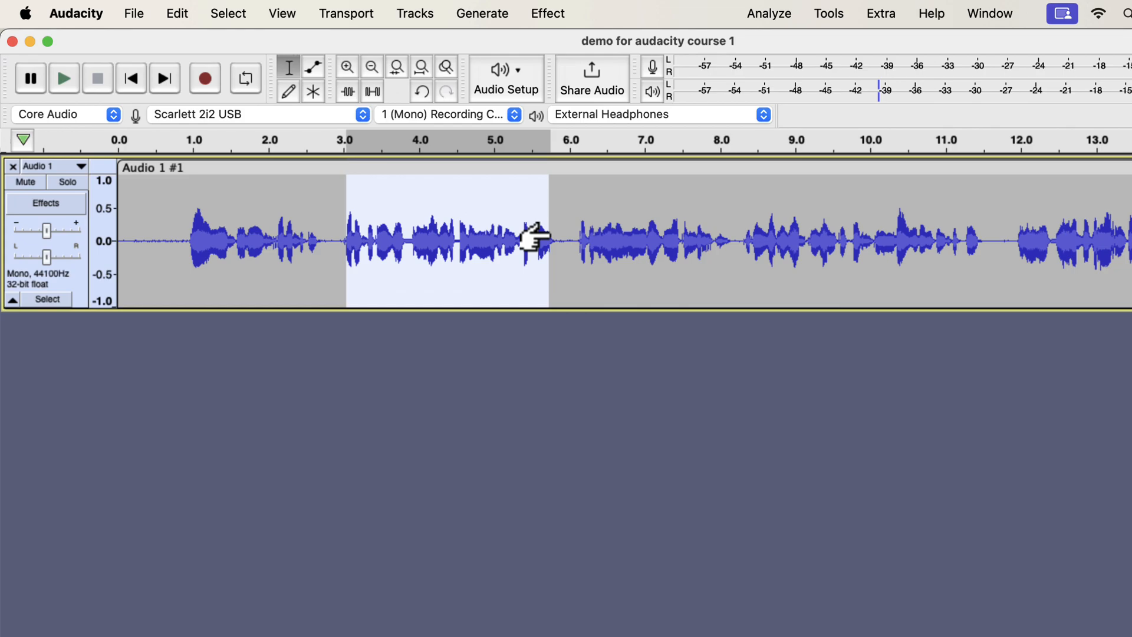
- Select the first ~0.6 s of silence as the noise sample
click(164, 241)
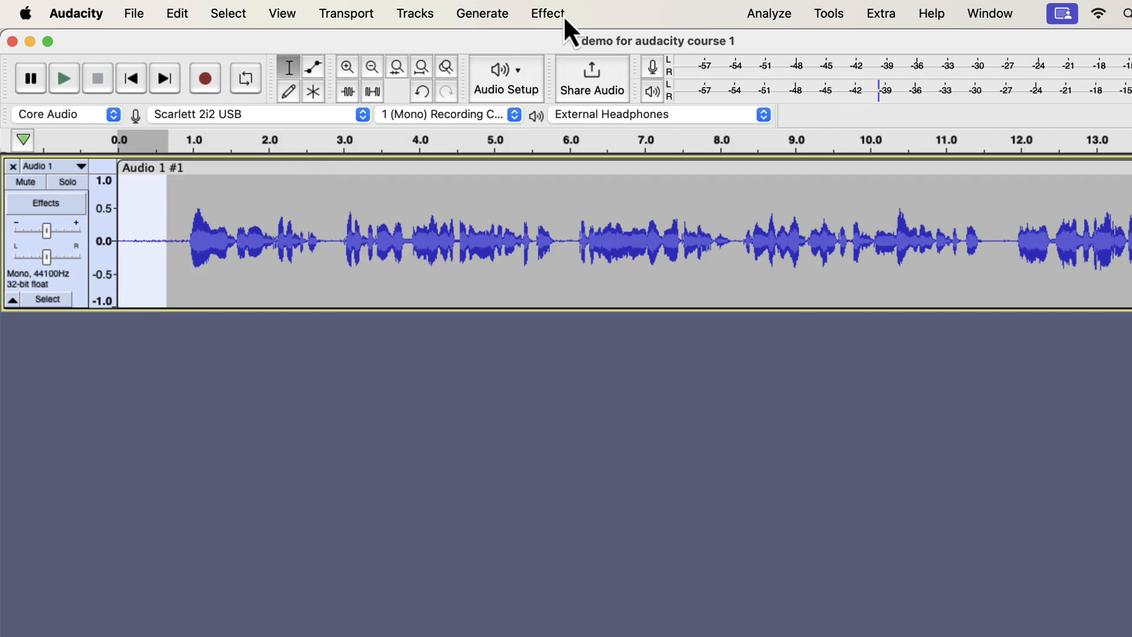
- Get a Noise Reduction noise profile from the silence, then select the whole track
click(547, 13)
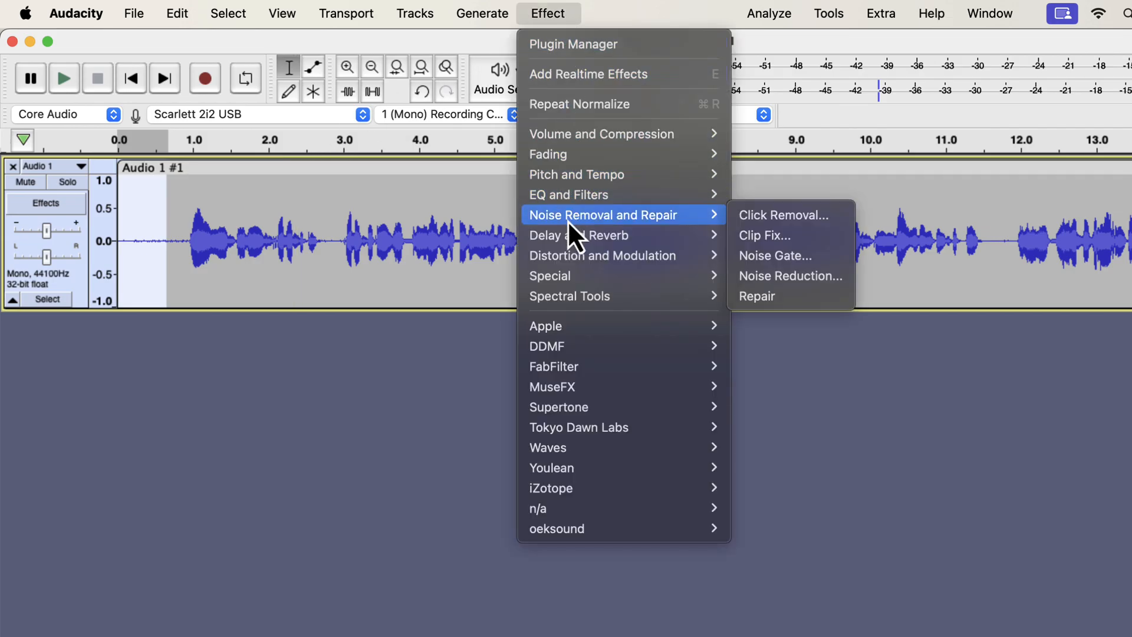
mouse_move(773, 289)
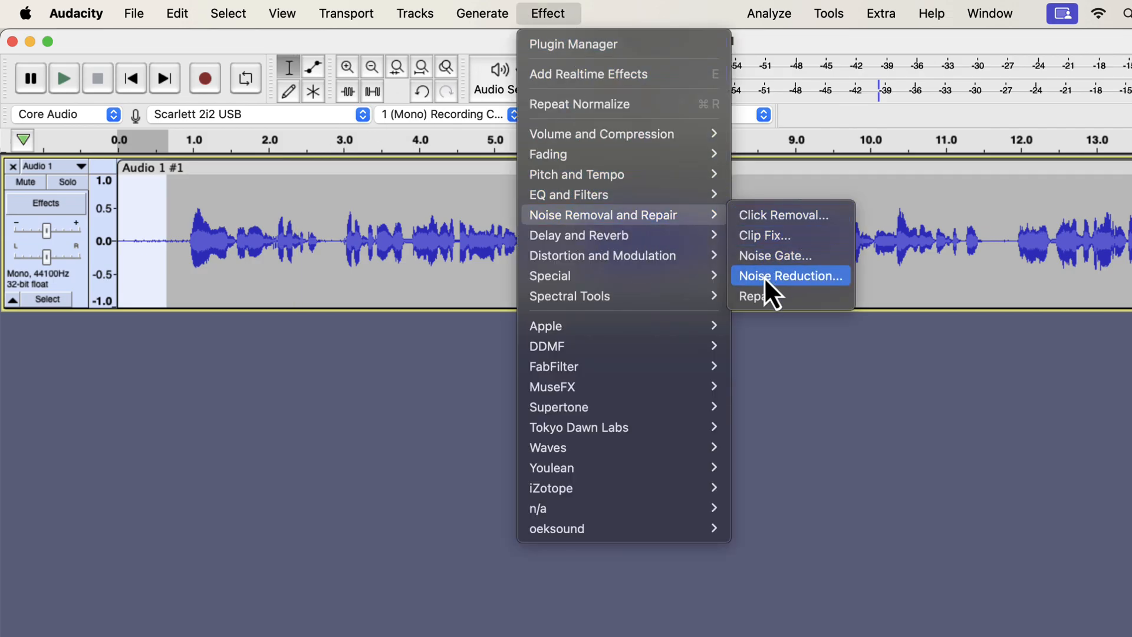
click(789, 276)
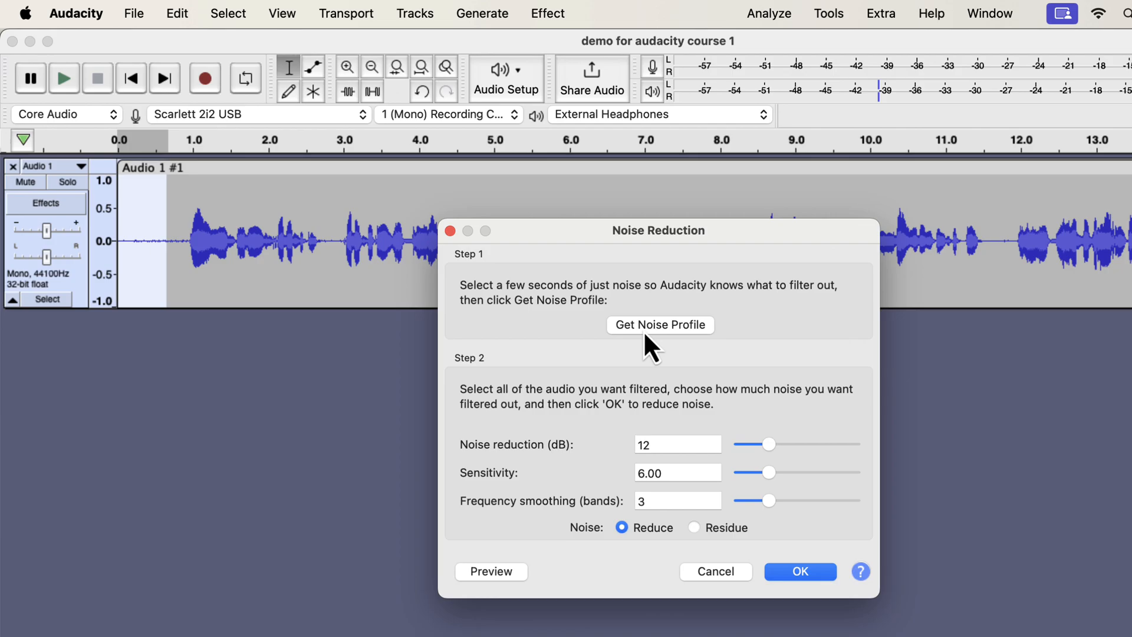
click(799, 571)
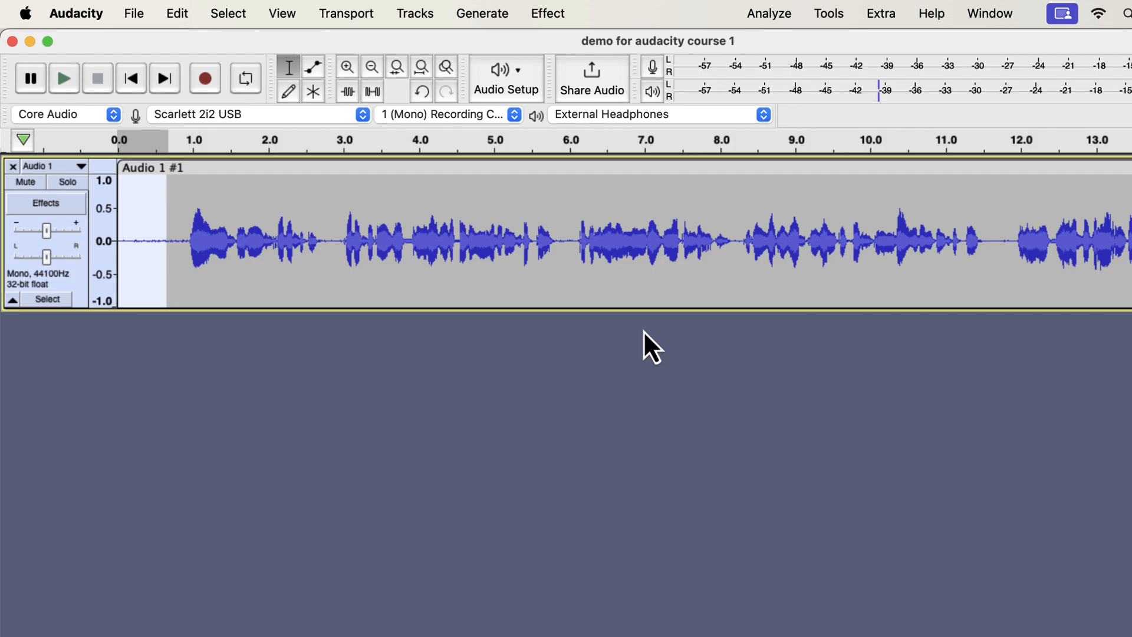
click(346, 231)
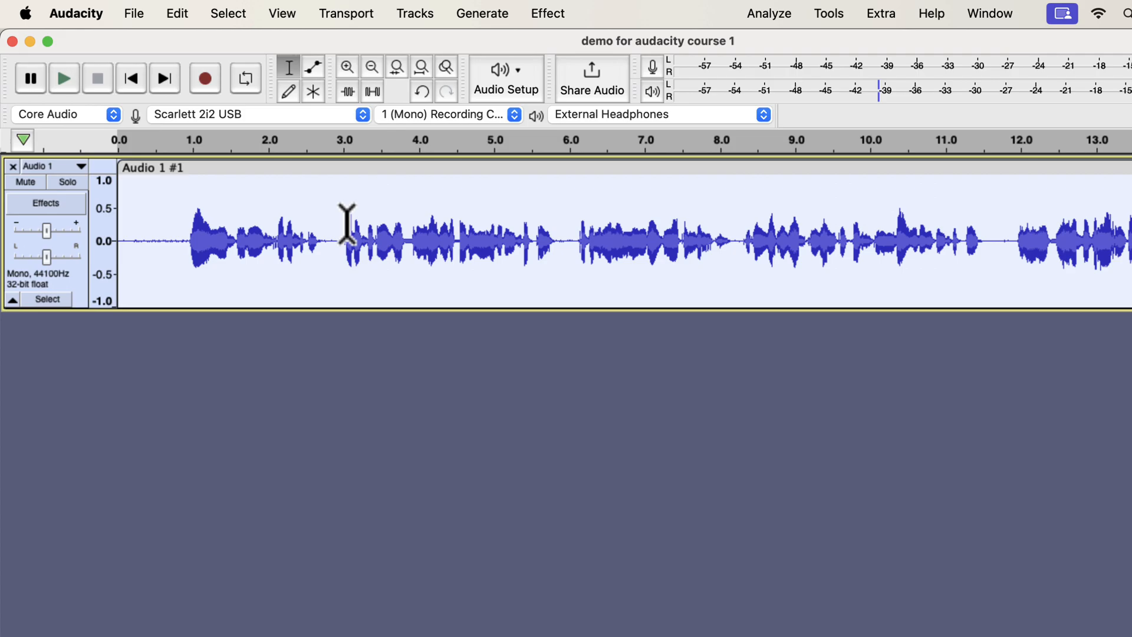
- Apply Noise Reduction to the voice track: 12 dB reduction, sensitivity 6.00, 6 smoothing bands
click(547, 12)
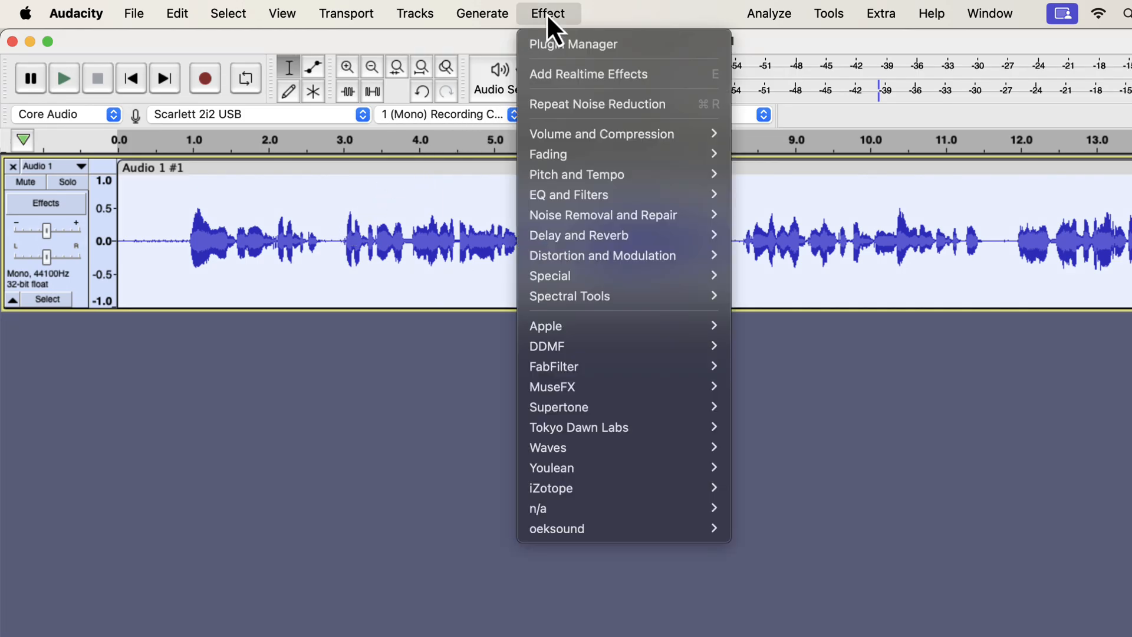
mouse_move(602, 215)
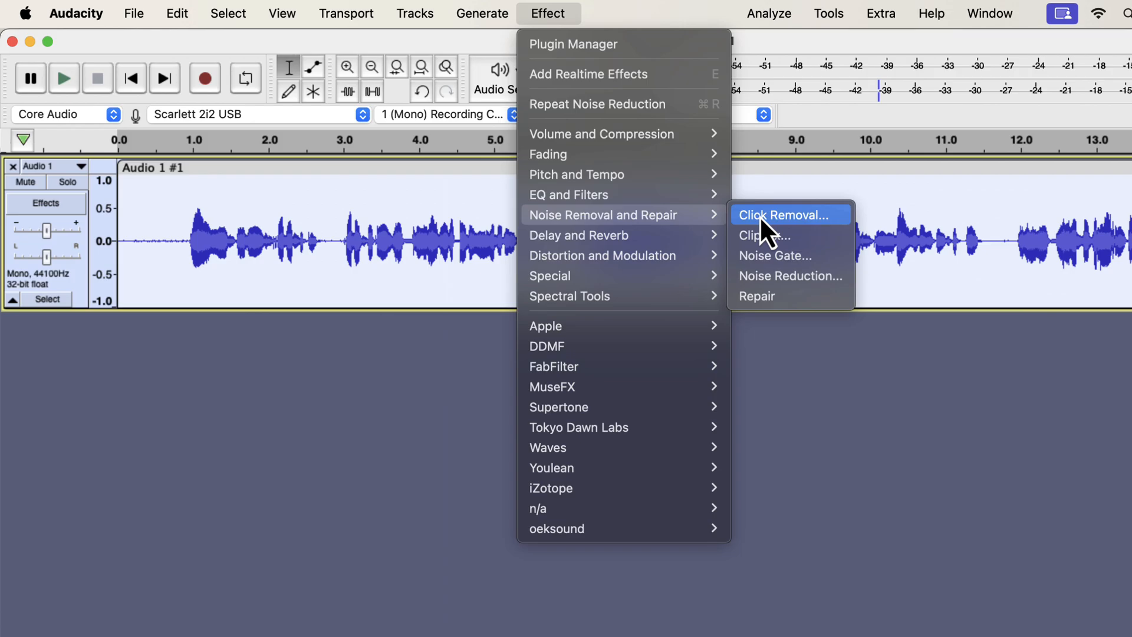
click(791, 276)
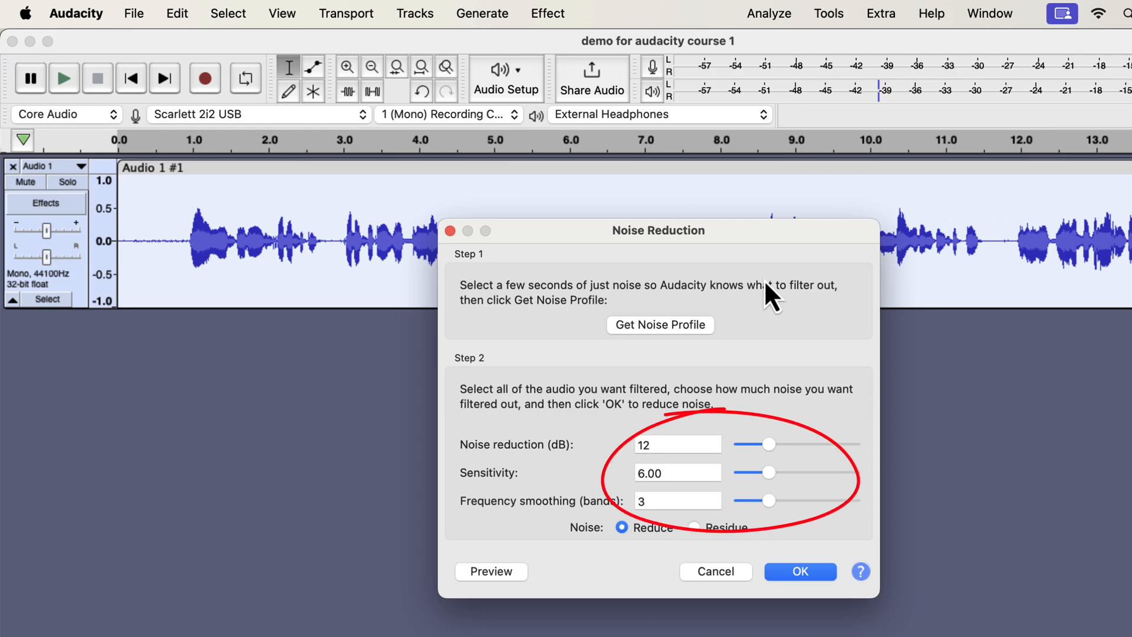
mouse_move(777, 466)
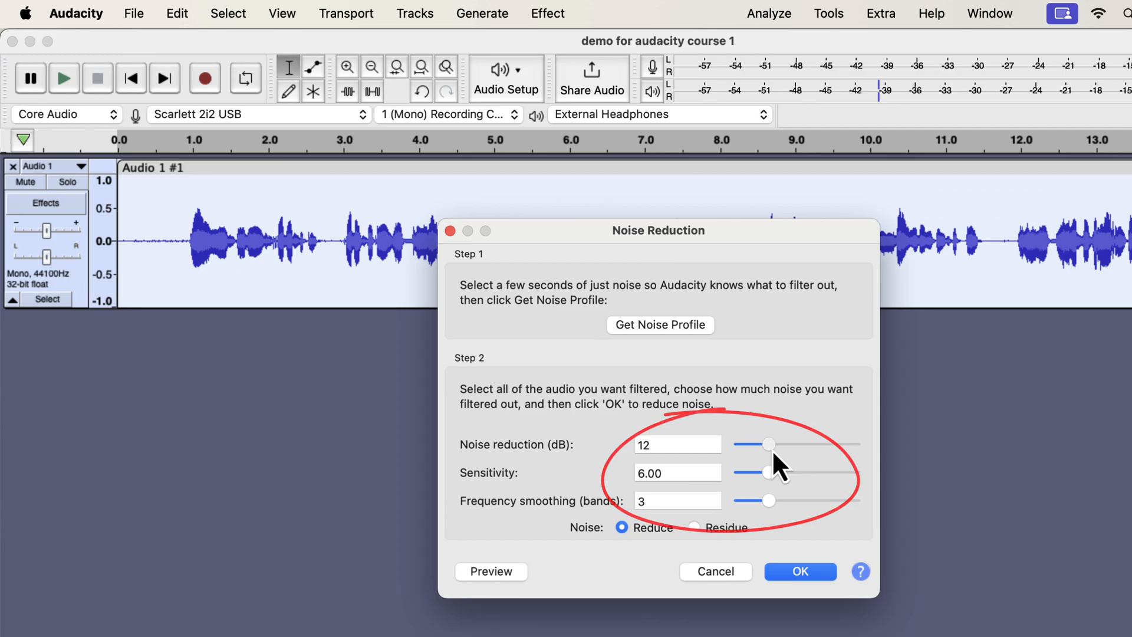
drag(773, 444, 758, 444)
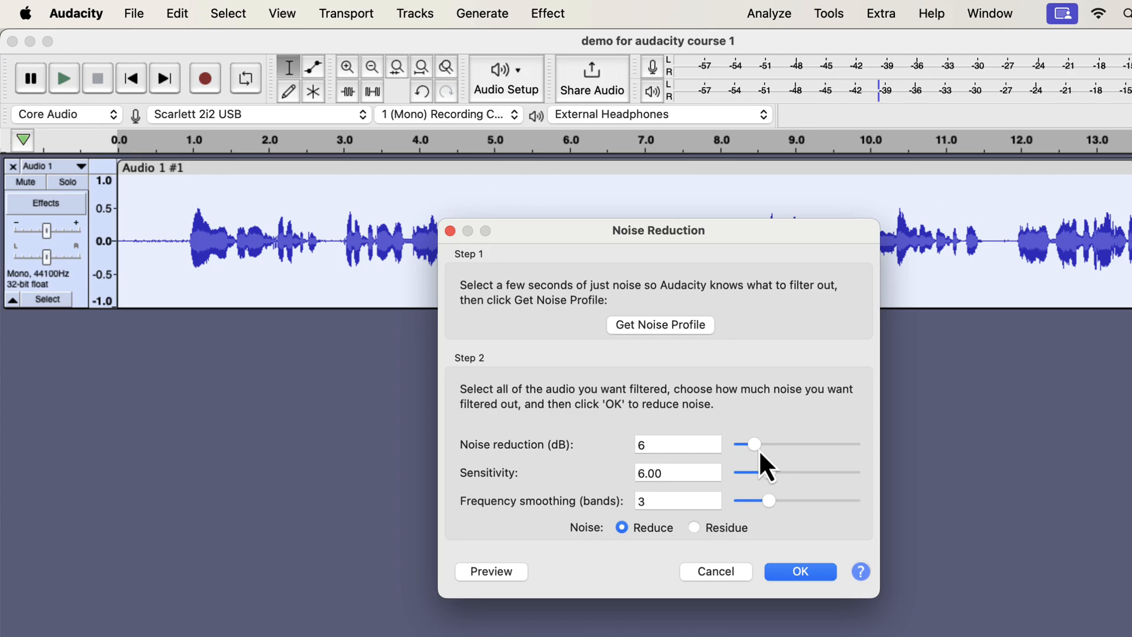
drag(771, 500, 778, 500)
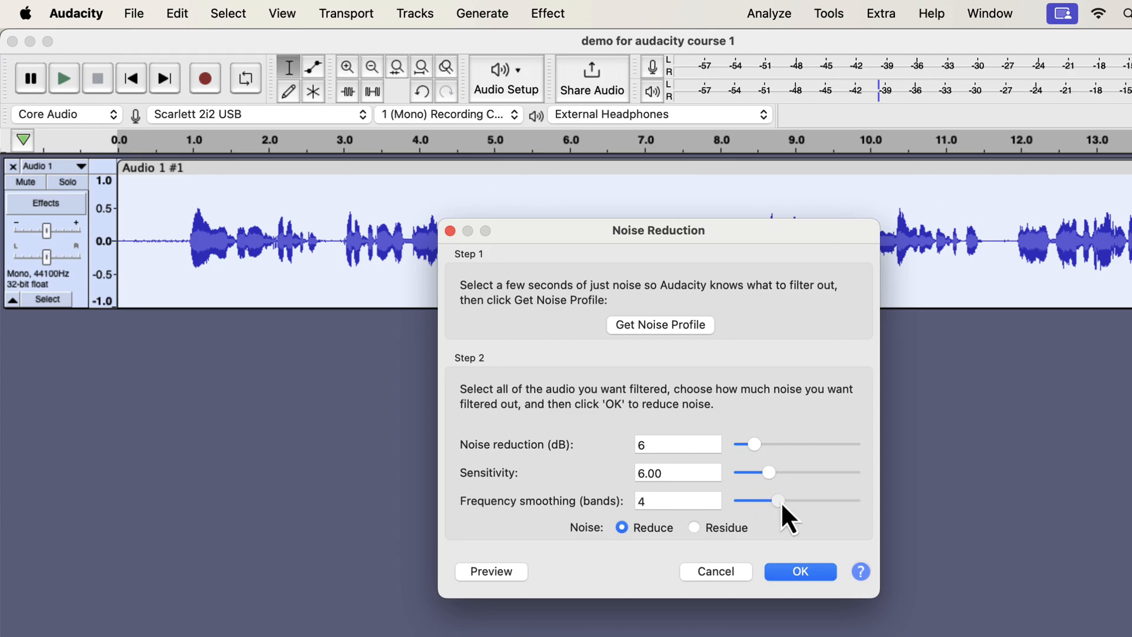
drag(776, 501, 794, 501)
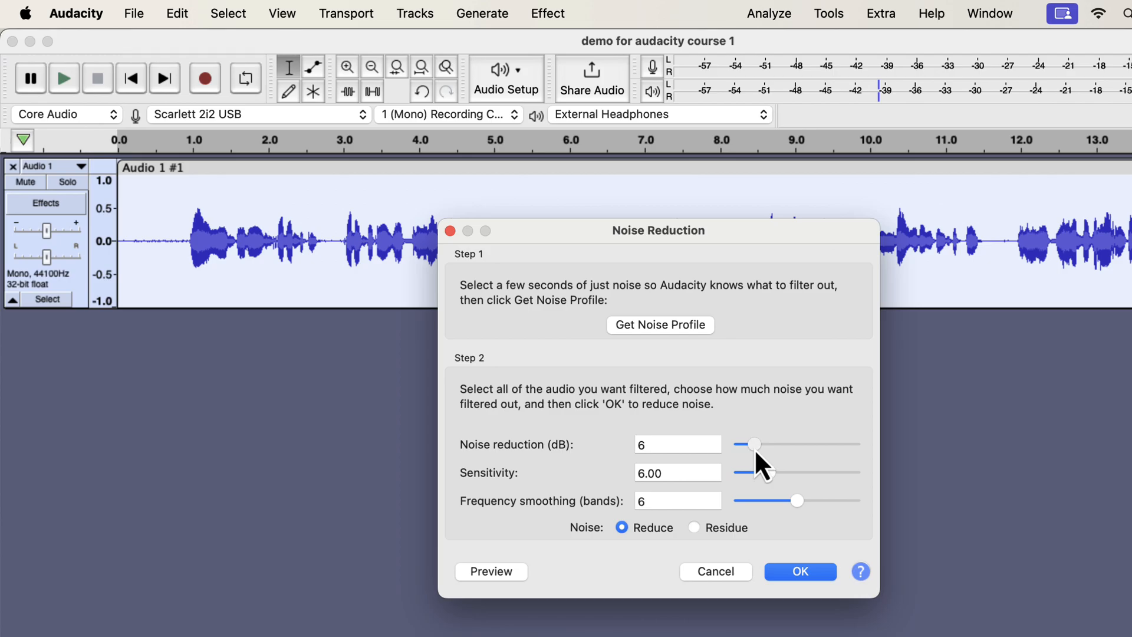
drag(756, 444, 769, 444)
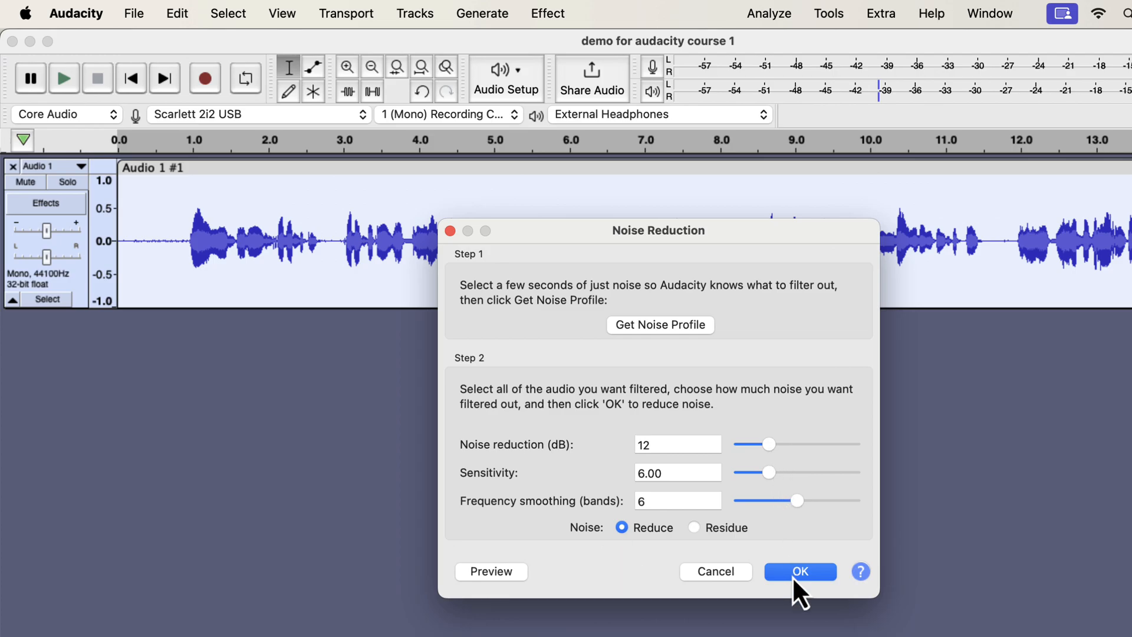
click(799, 572)
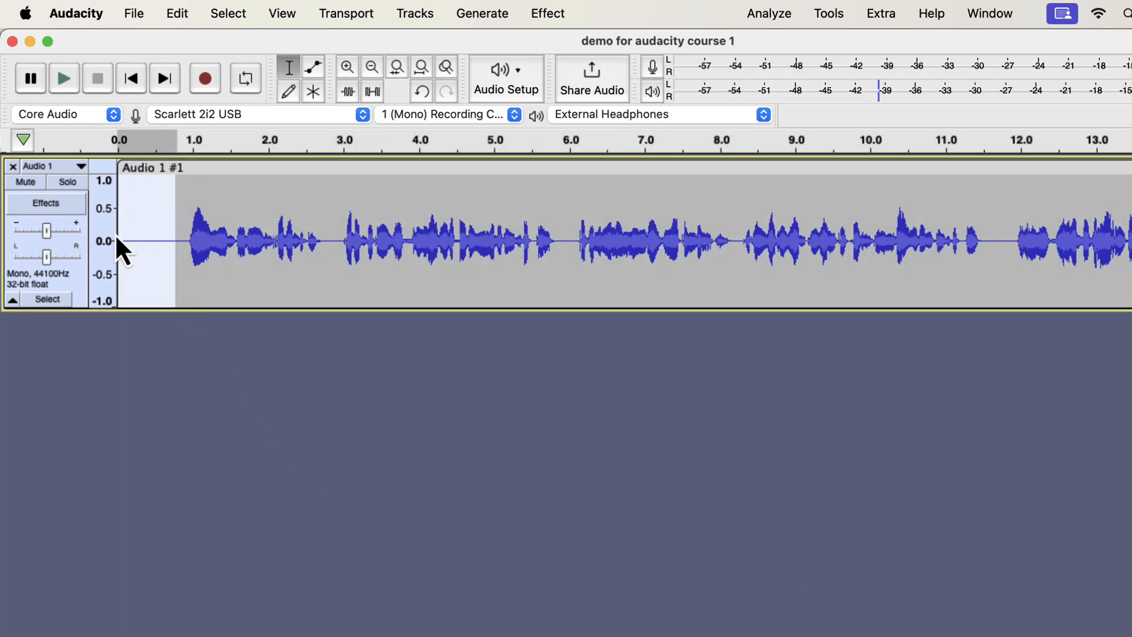
- Select the whole noise-reduced track and bring up the Effect menu
click(63, 78)
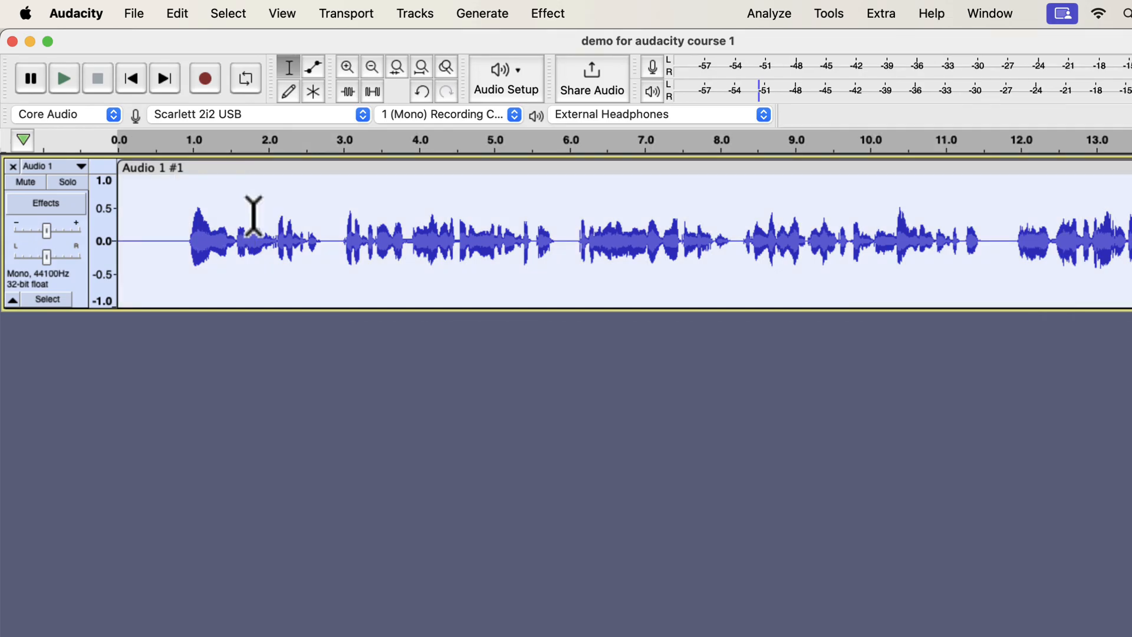
click(547, 13)
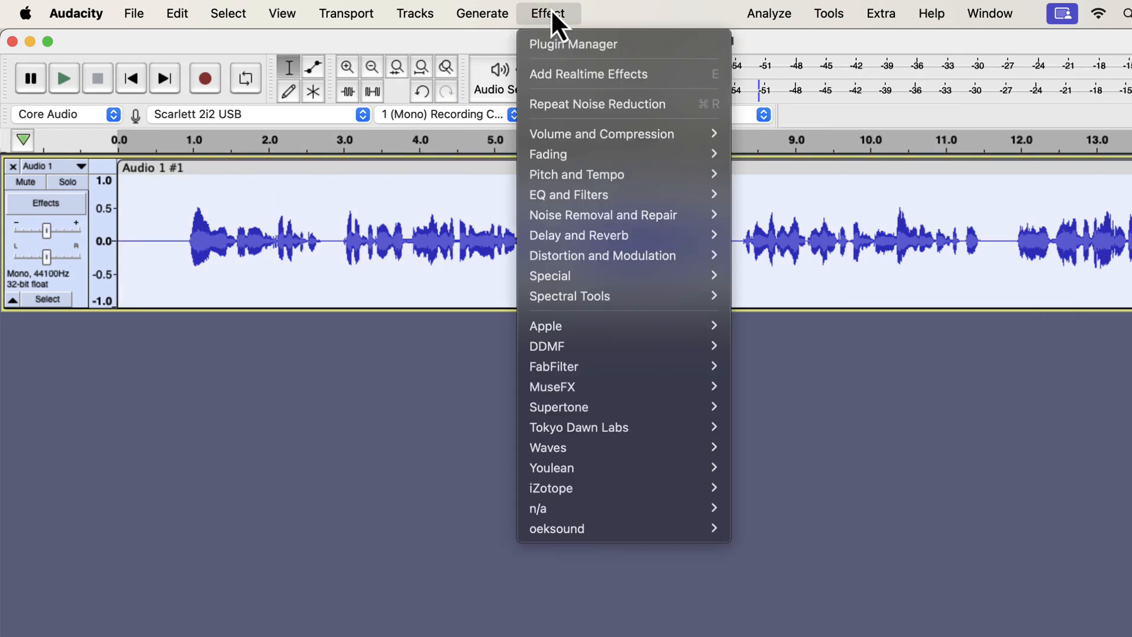
mouse_move(599, 194)
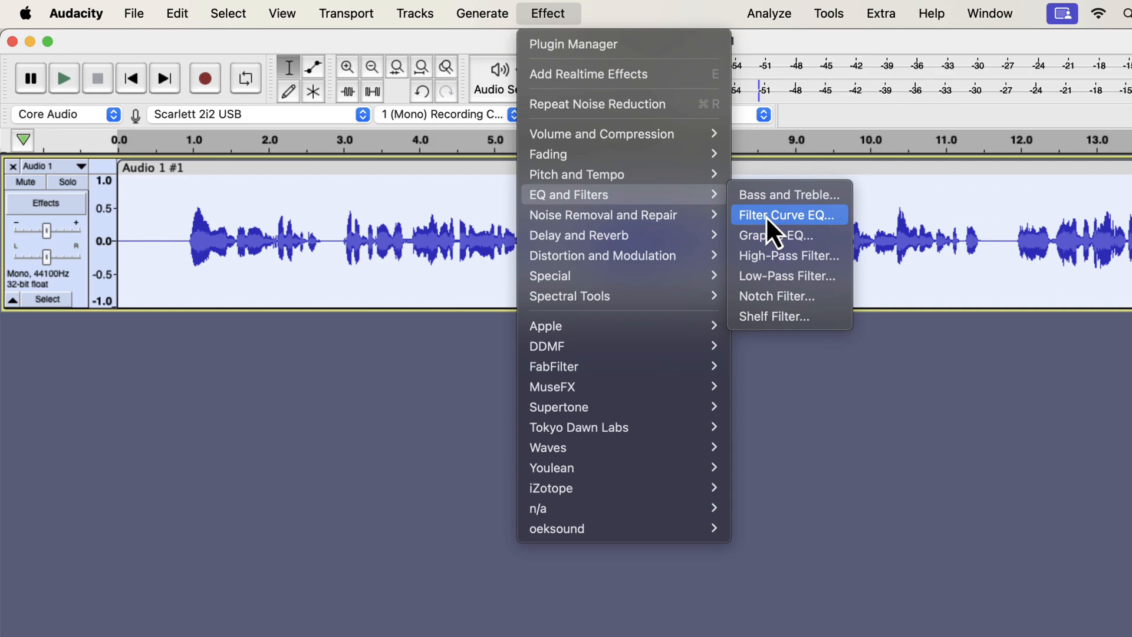
- Open Filter Curve EQ and load the 'Low rolloff for speech' factory preset
click(789, 215)
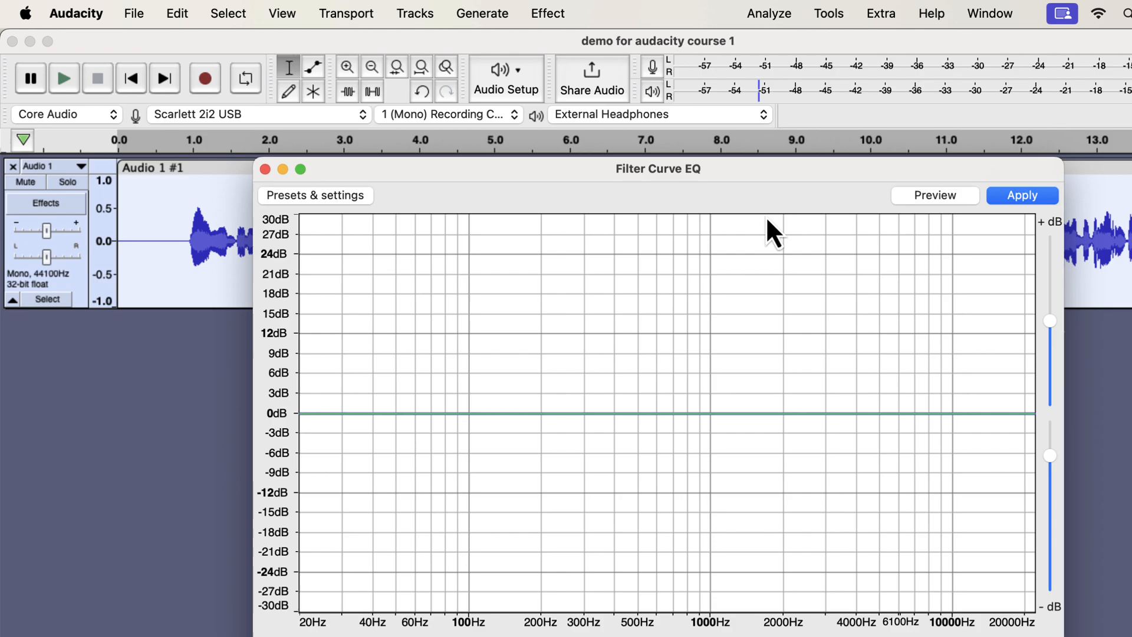
mouse_move(415, 213)
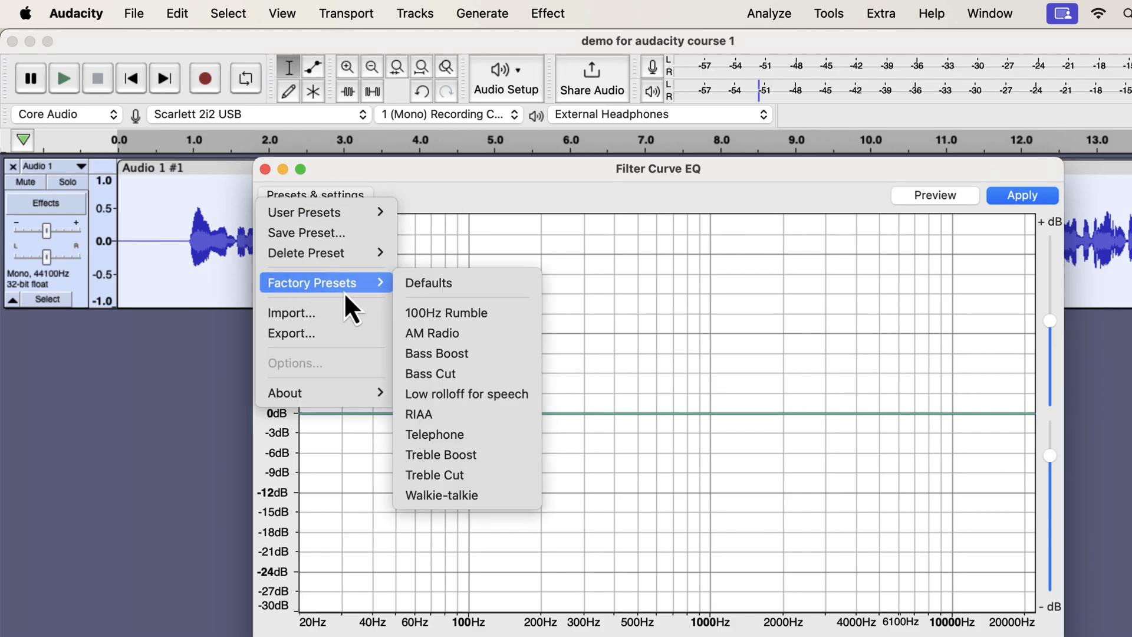
mouse_move(437, 353)
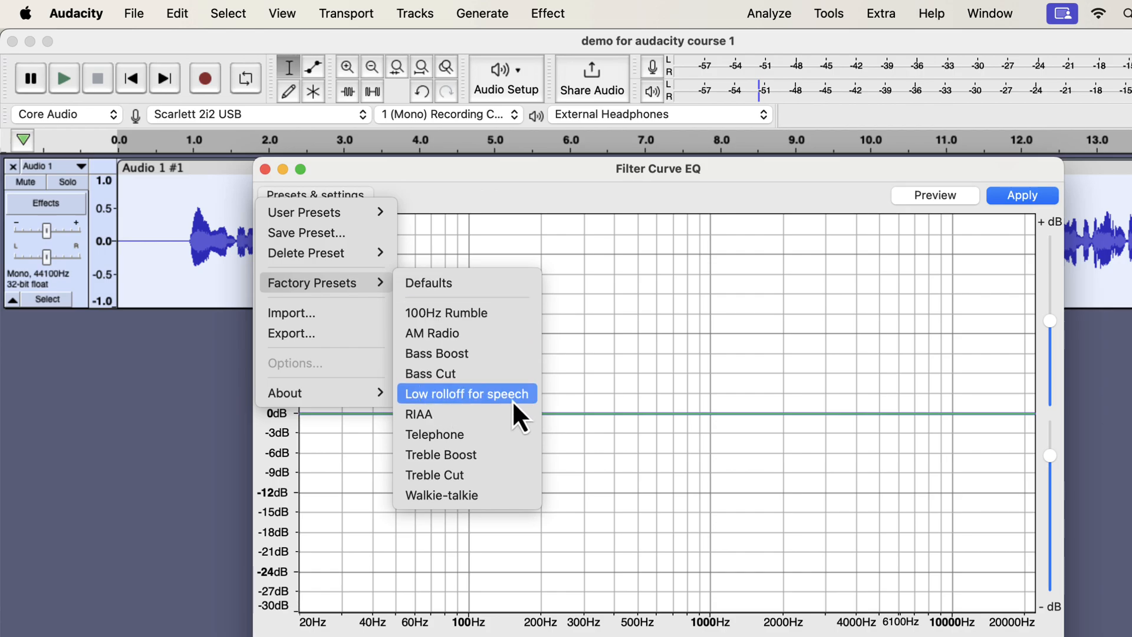
click(466, 394)
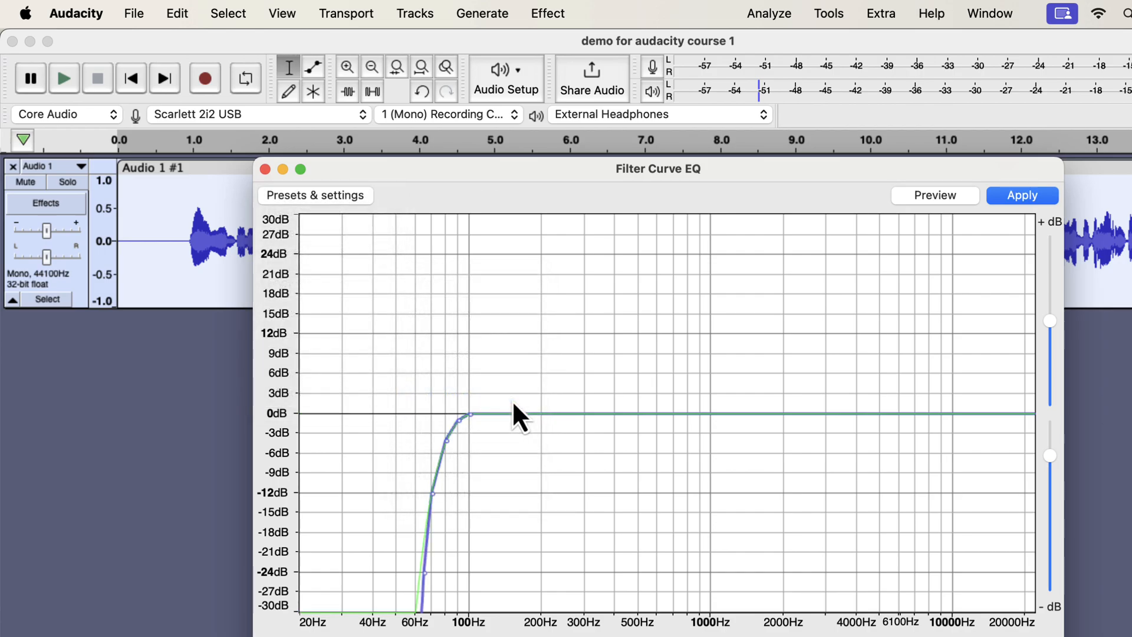
mouse_move(502, 422)
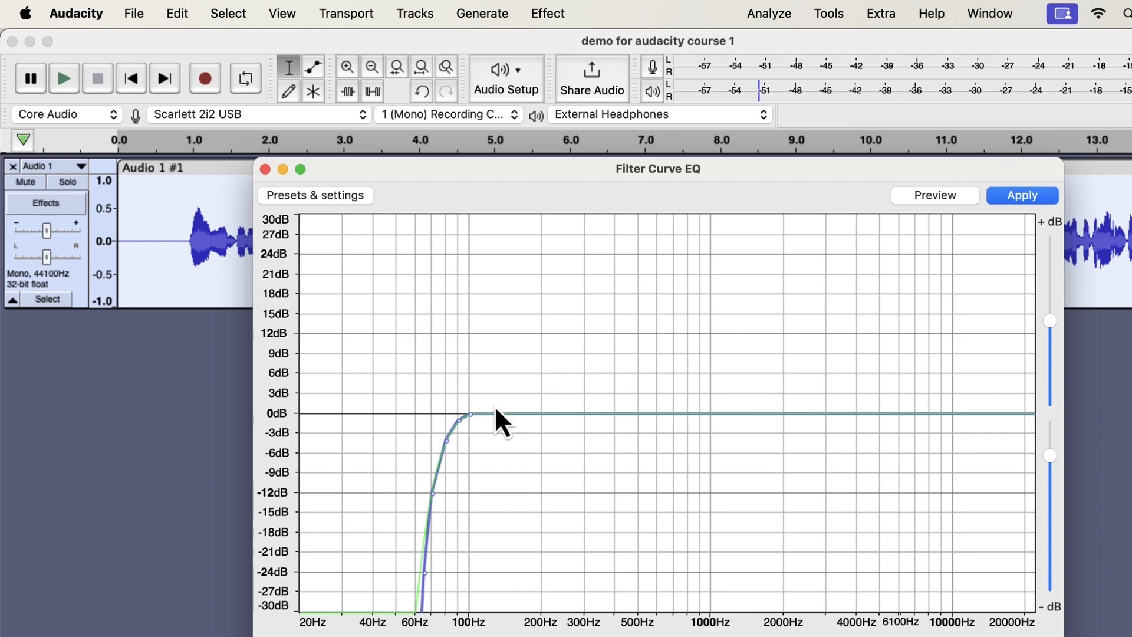
mouse_move(464, 441)
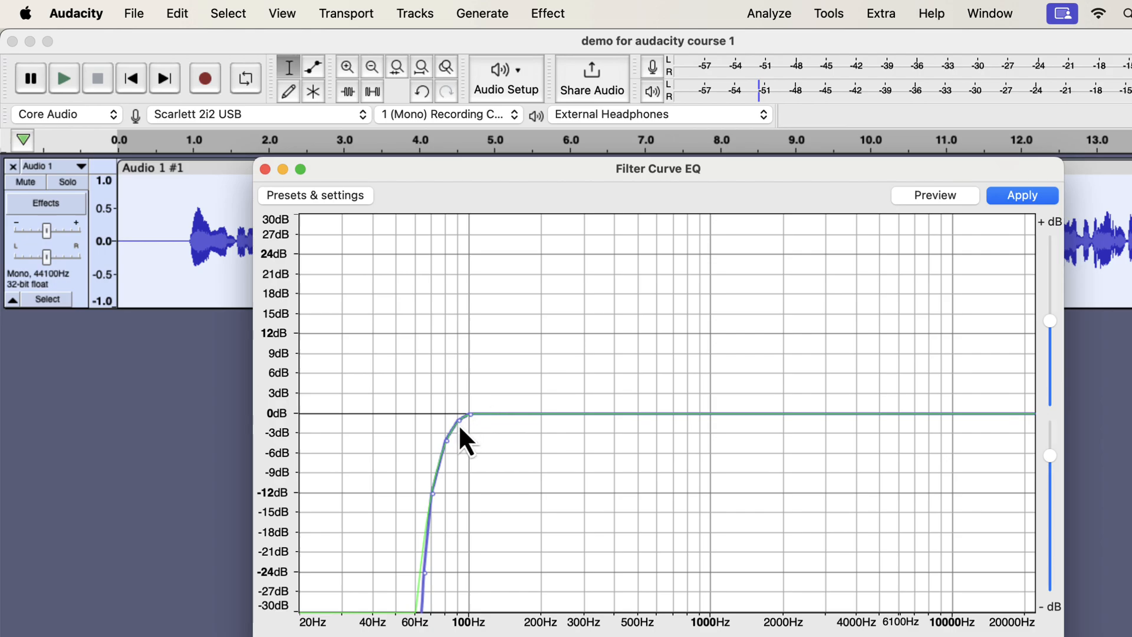
- Steepen the EQ curve's low cut around 80–100 Hz and apply it
drag(466, 419, 448, 437)
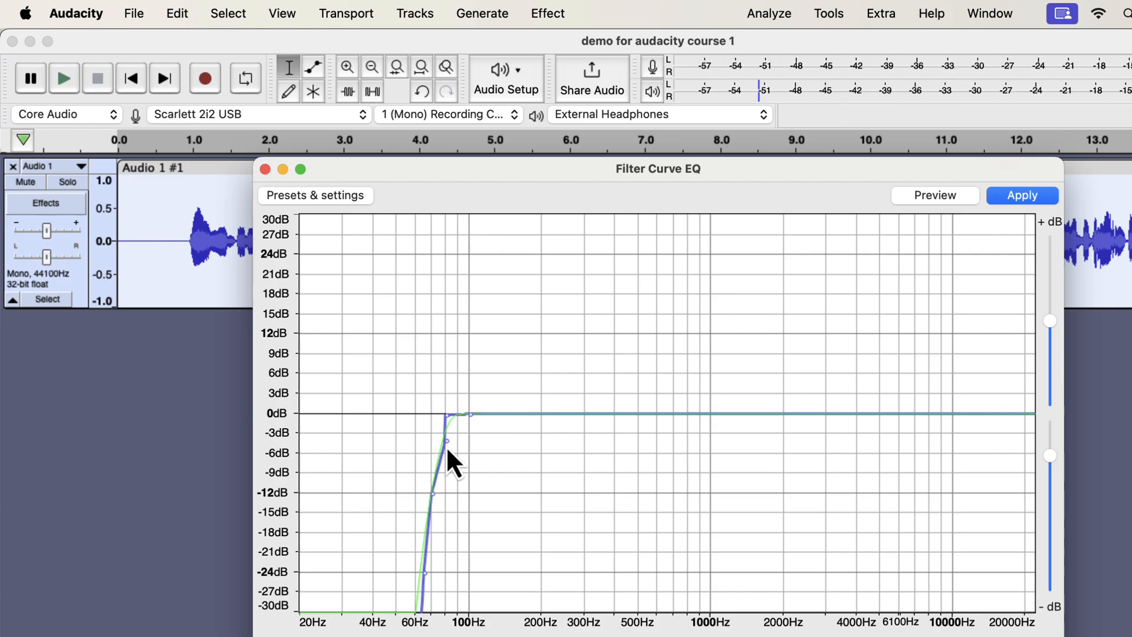
drag(453, 444, 440, 455)
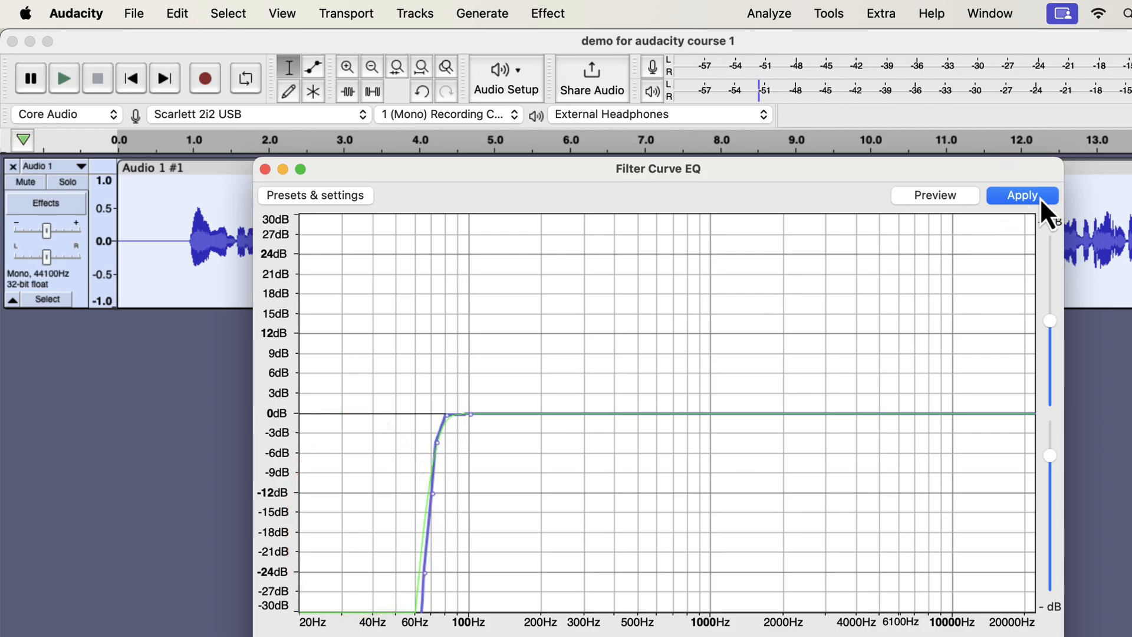
click(1021, 195)
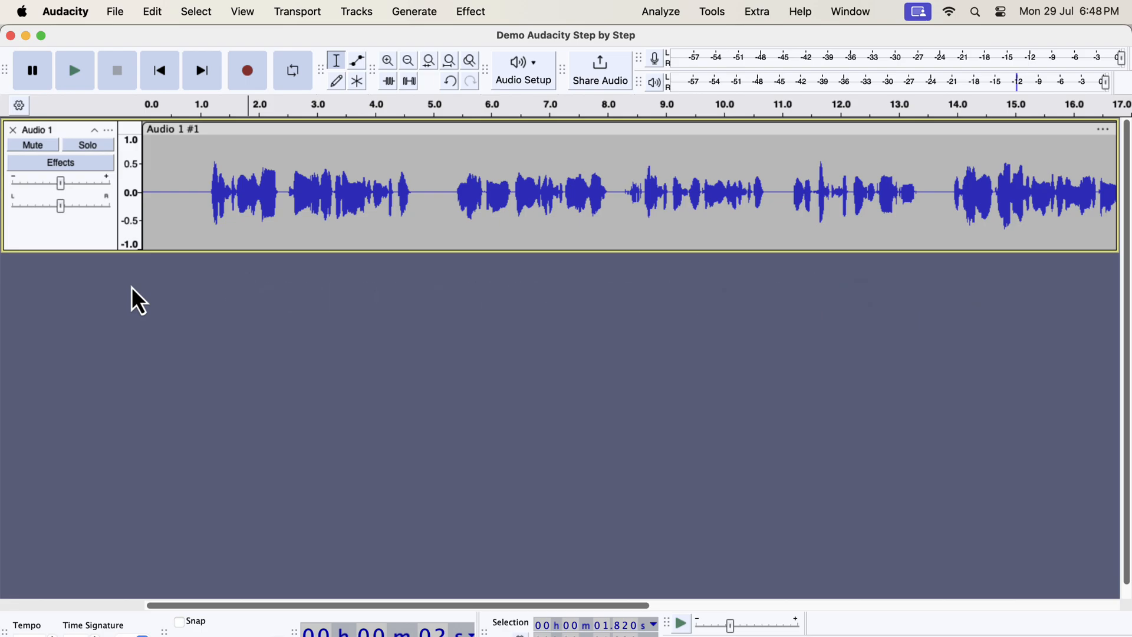
mouse_move(323, 195)
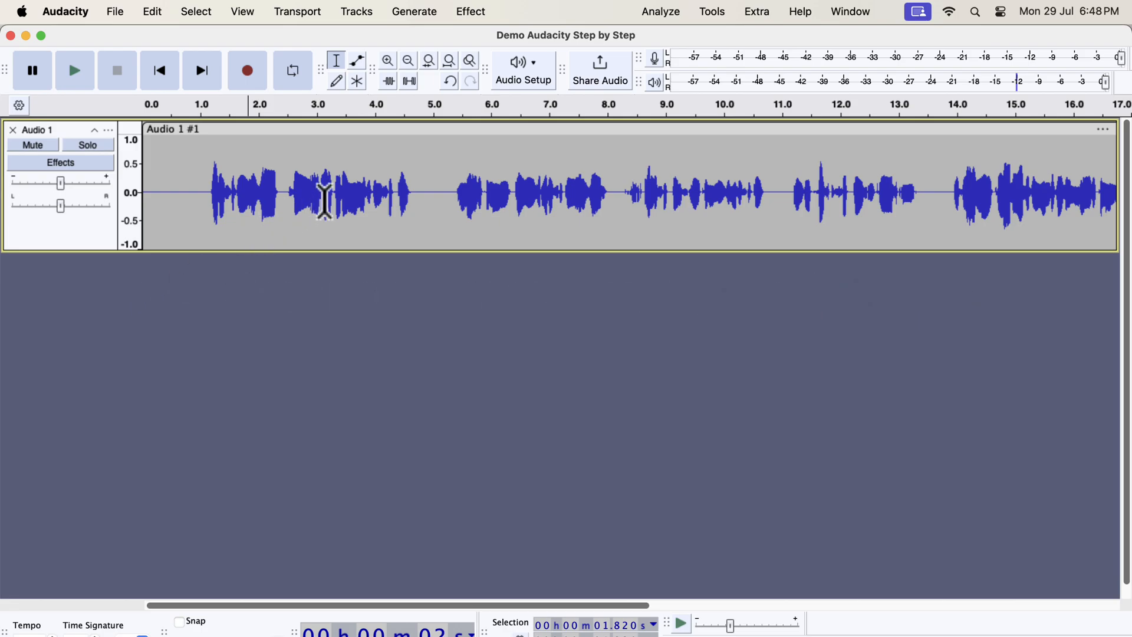
- Open the Compressor and reset it to Defaults (-10 dB threshold, ratio 10, 30 ms attack)
click(470, 12)
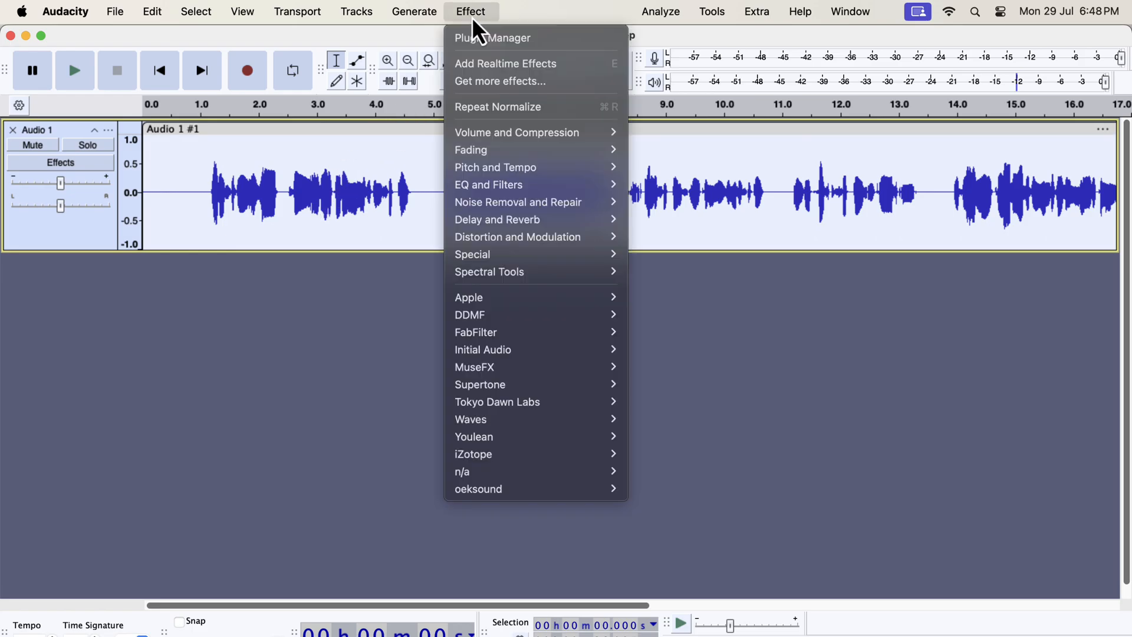
mouse_move(517, 132)
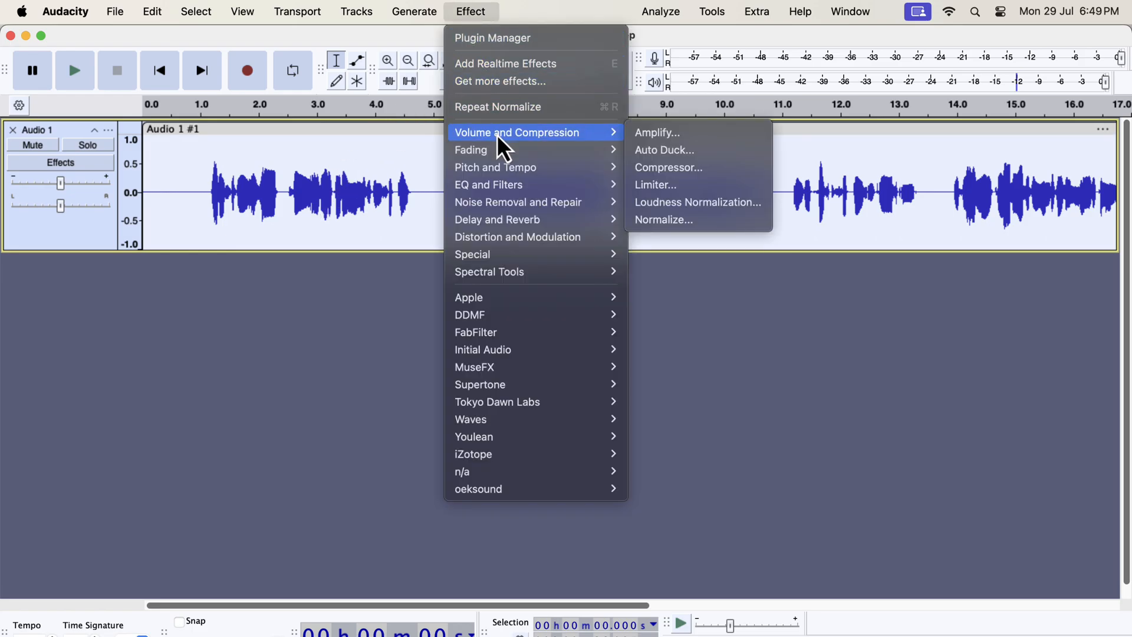
mouse_move(667, 167)
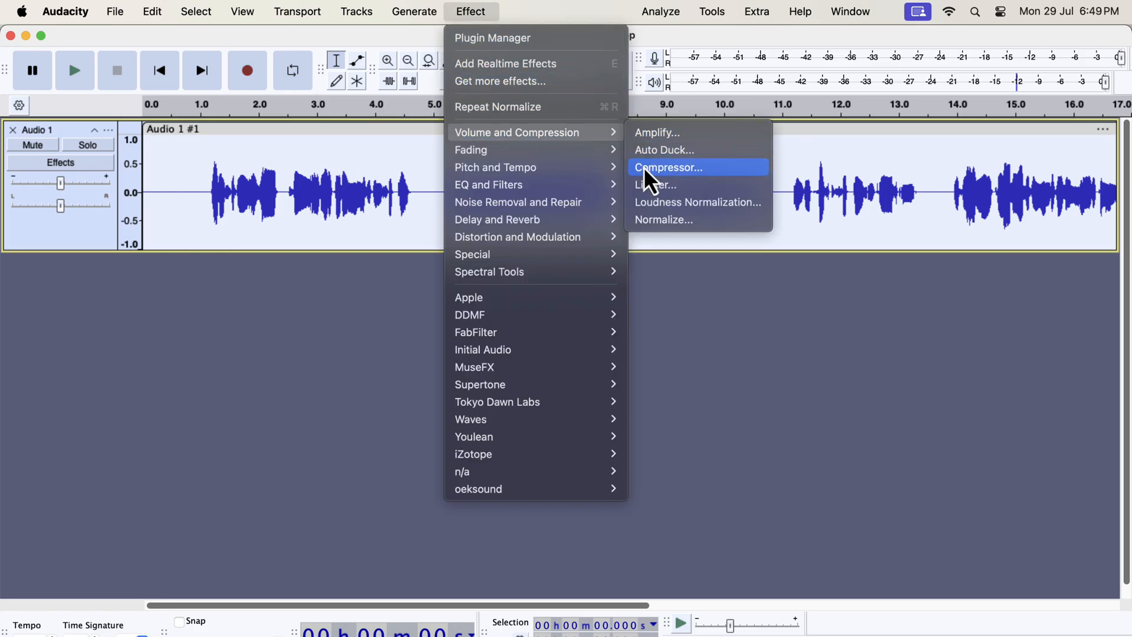
click(669, 166)
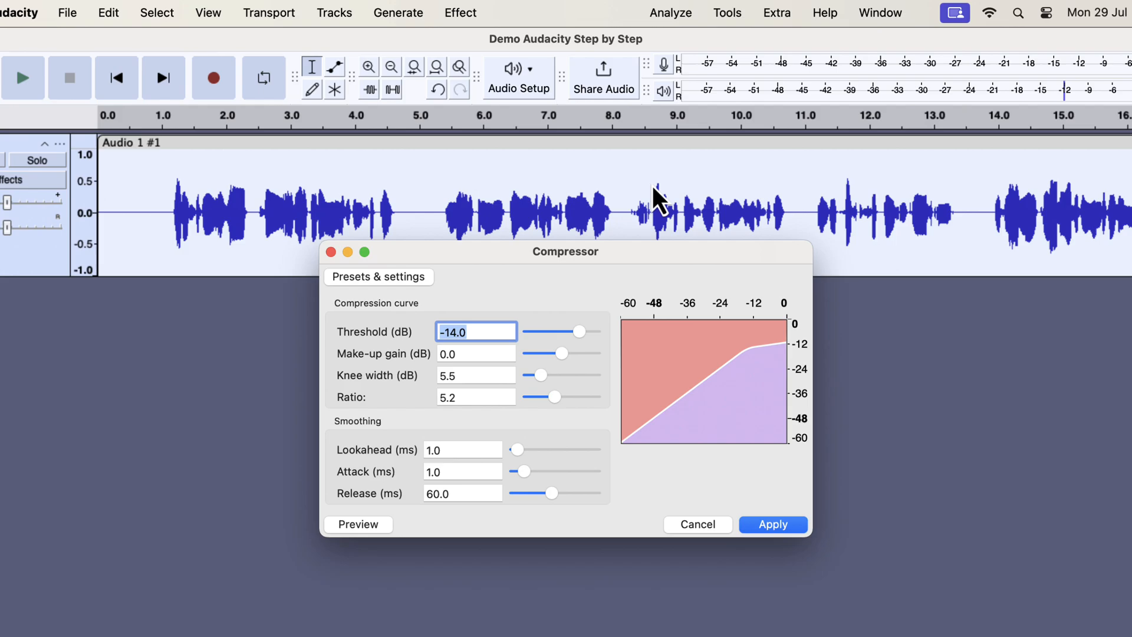
drag(566, 251, 531, 290)
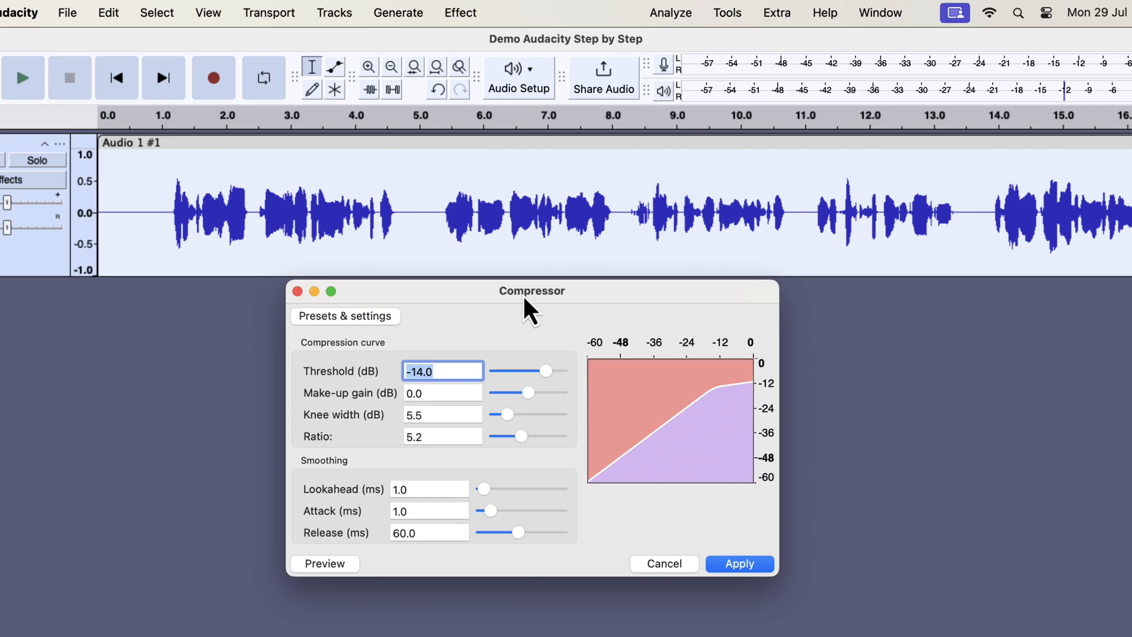
click(345, 316)
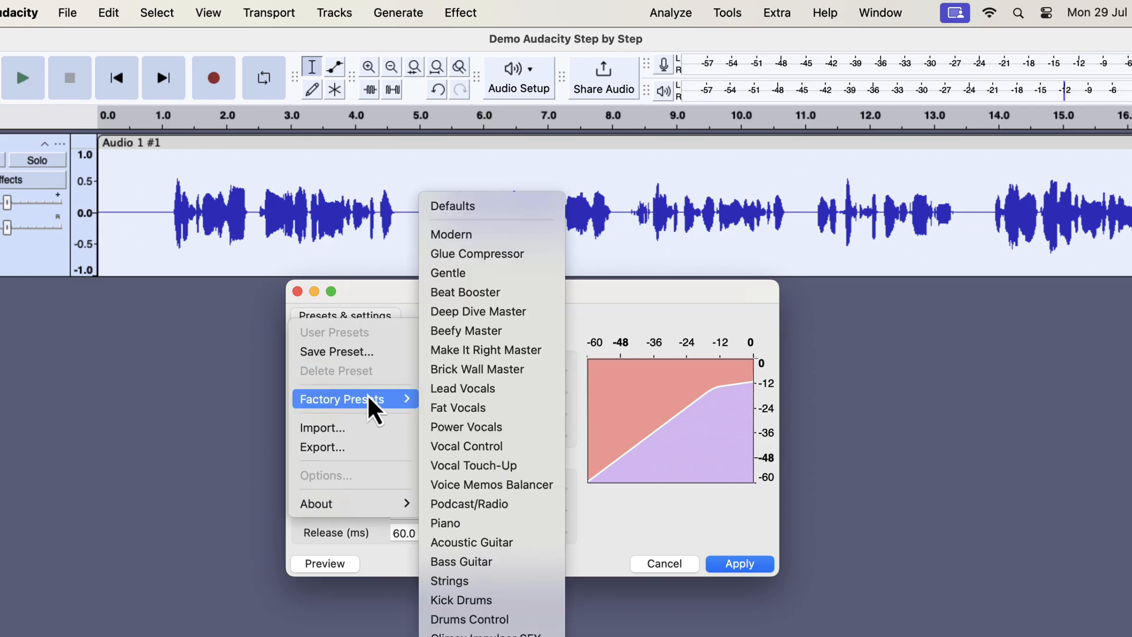
mouse_move(476, 205)
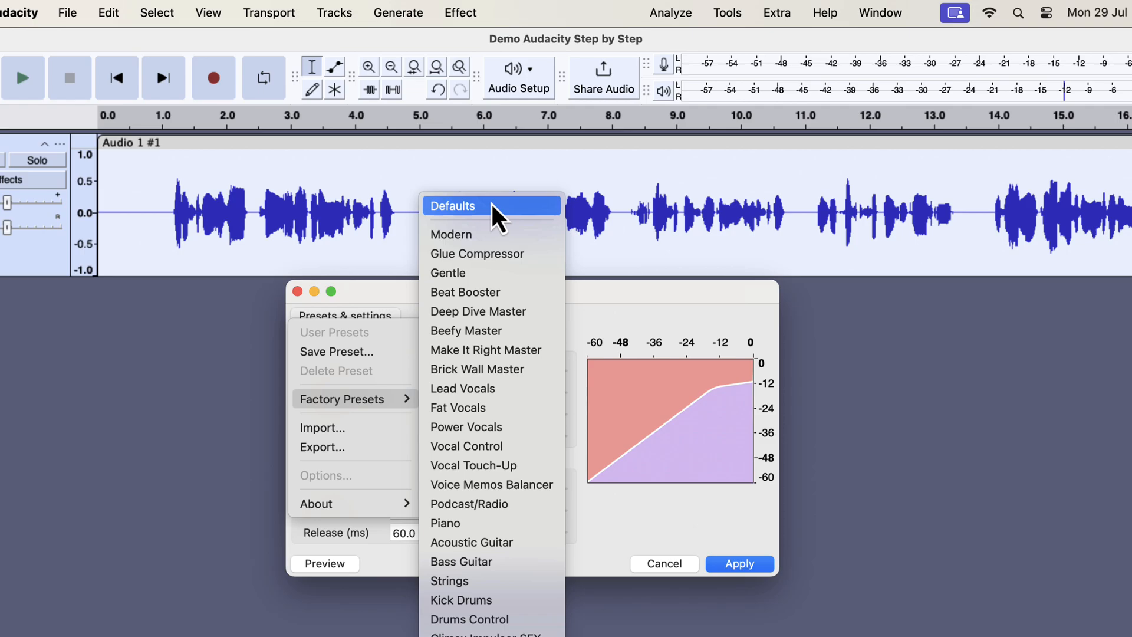
click(453, 206)
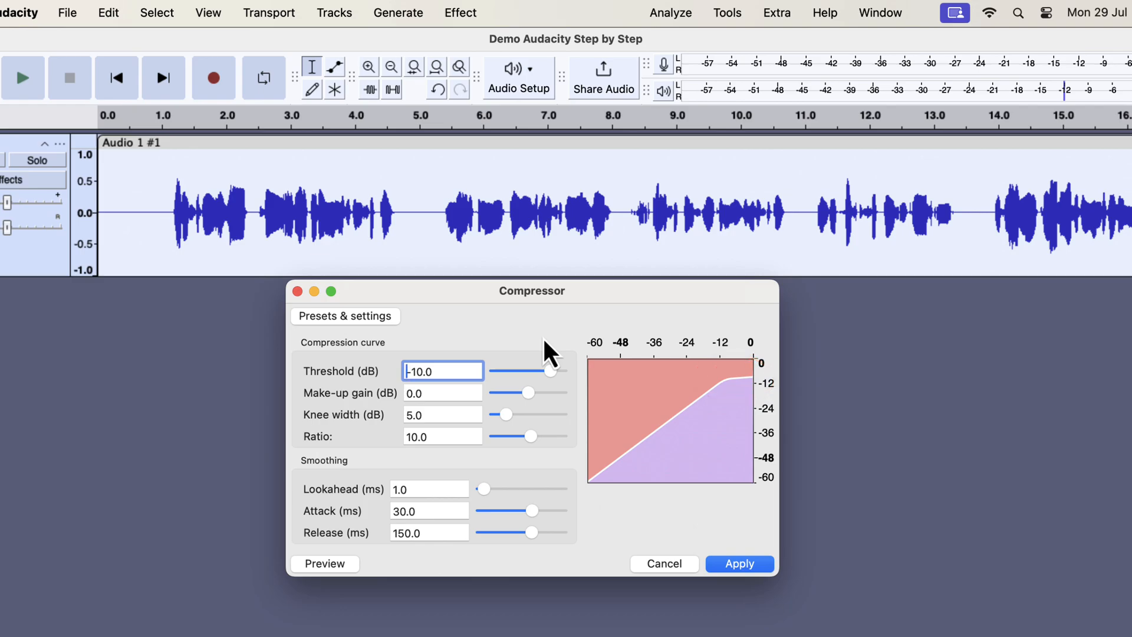
- Set the compressor threshold to -14.9 dB and the ratio to about 15.7, then show presets
drag(553, 370, 540, 370)
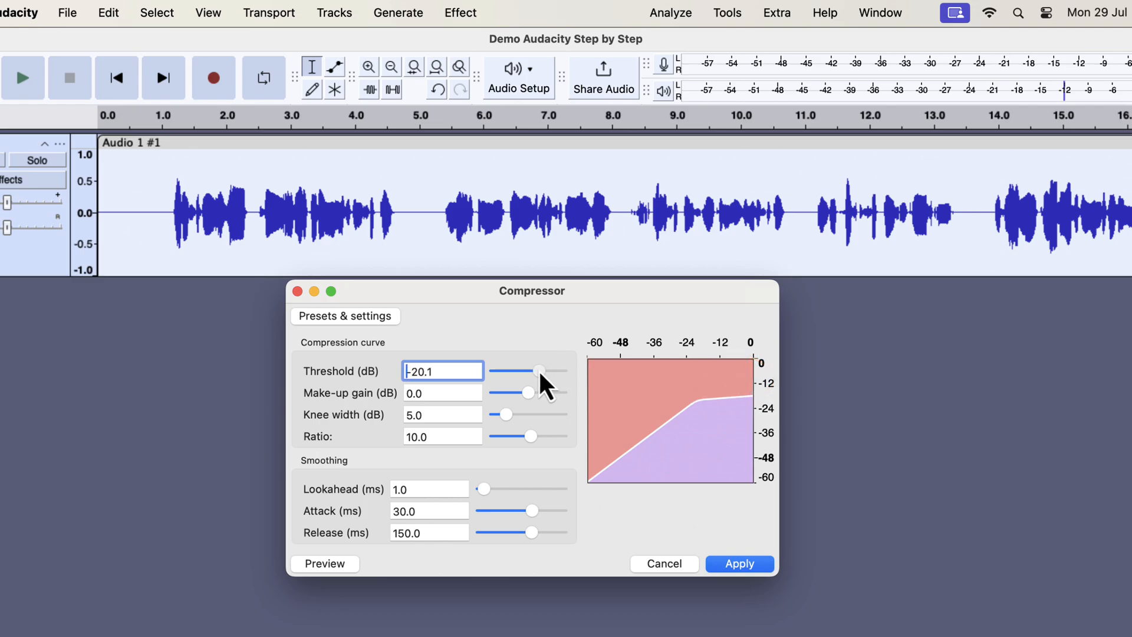
drag(541, 370, 518, 370)
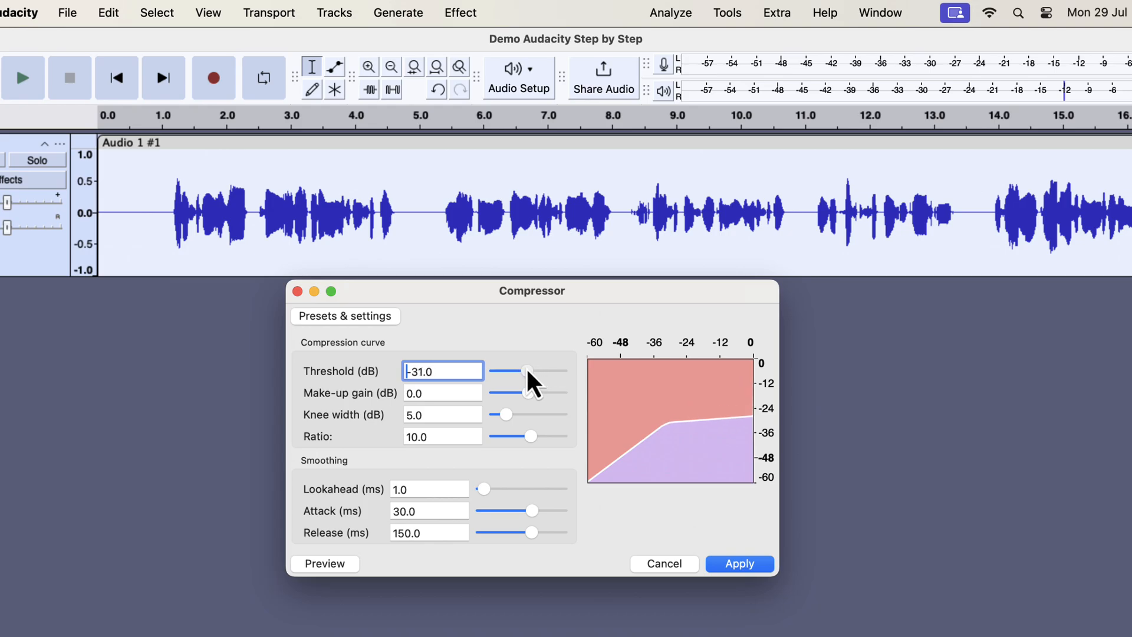
drag(509, 370, 545, 371)
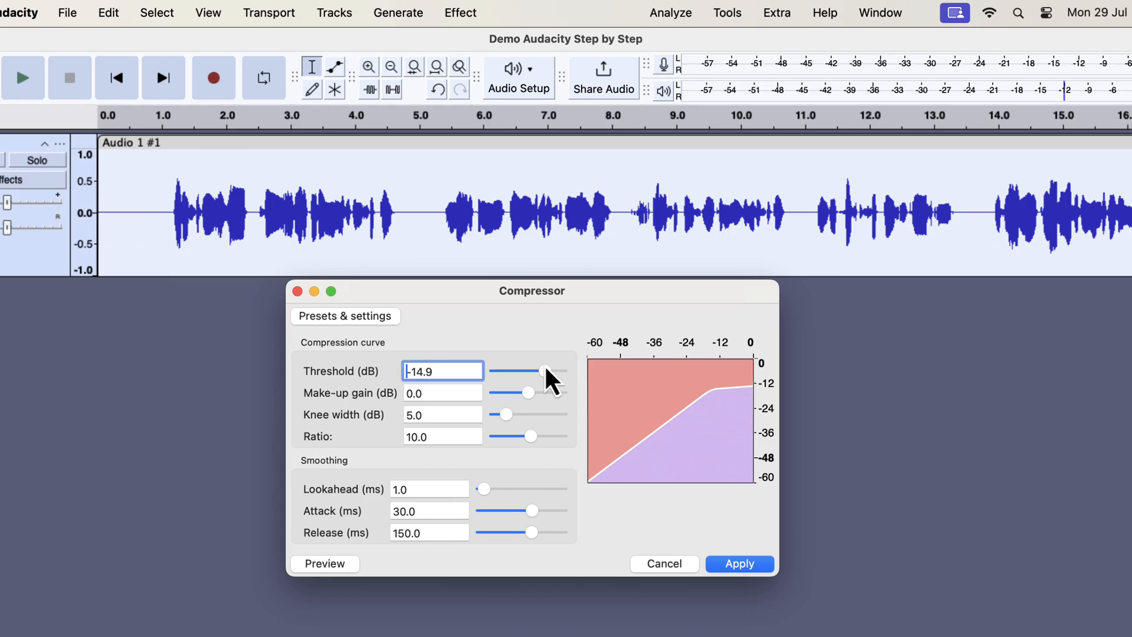
mouse_move(543, 449)
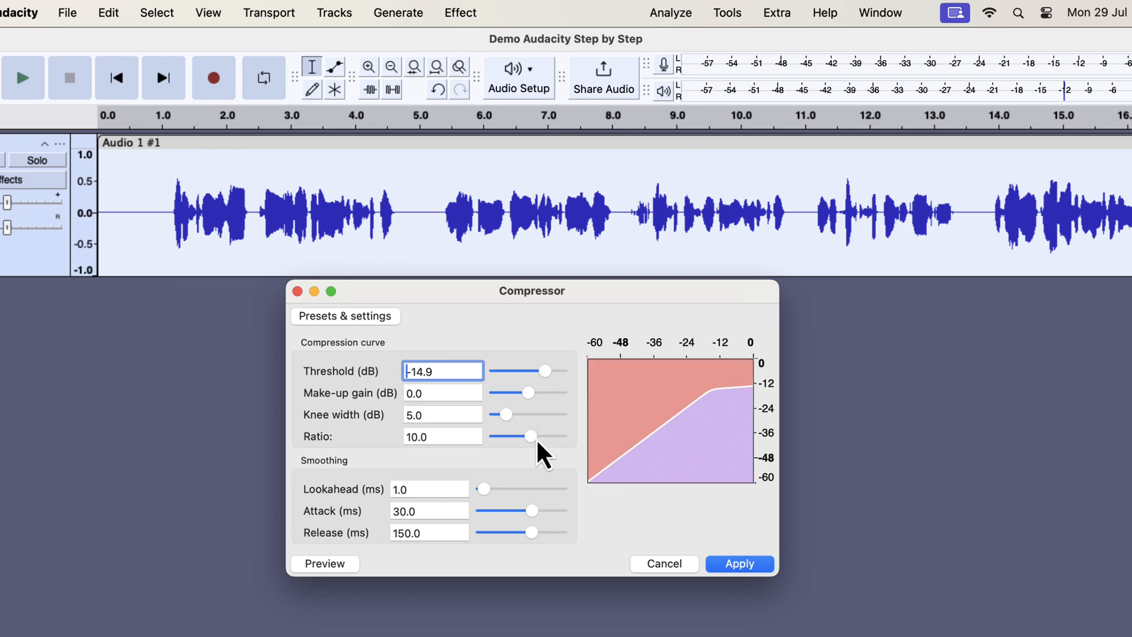
drag(534, 436, 526, 437)
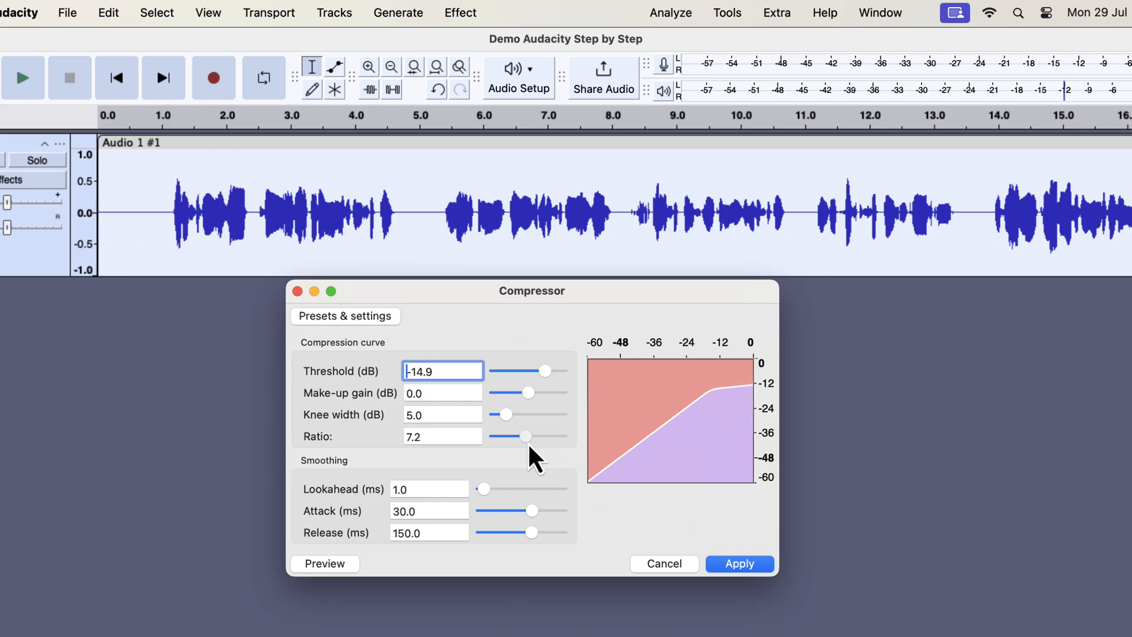
drag(524, 436, 535, 436)
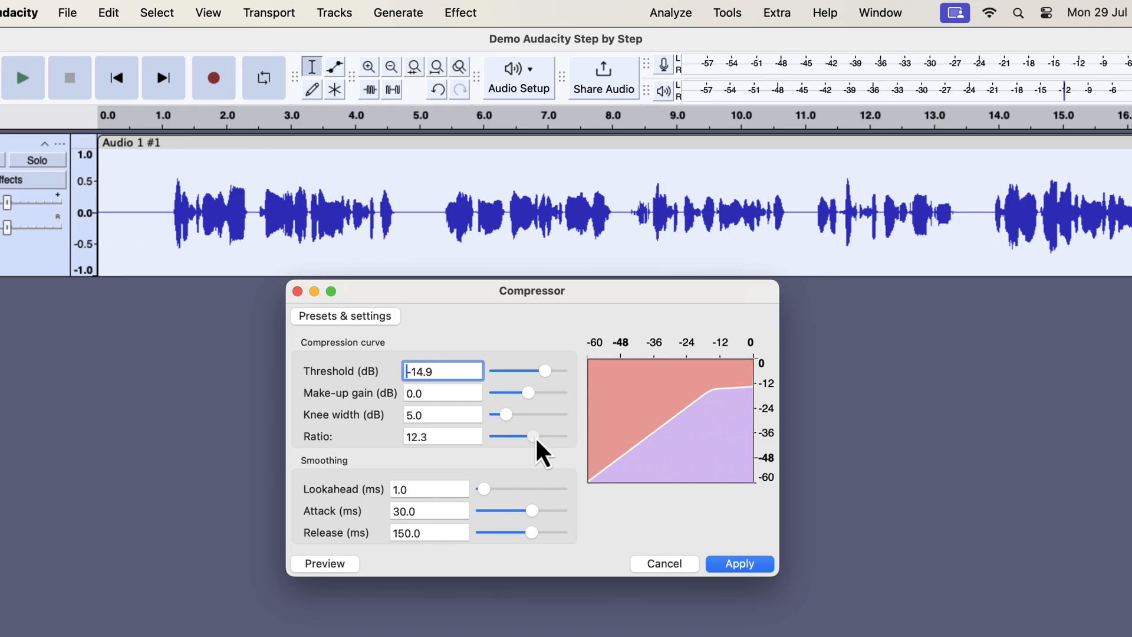
drag(534, 436, 527, 437)
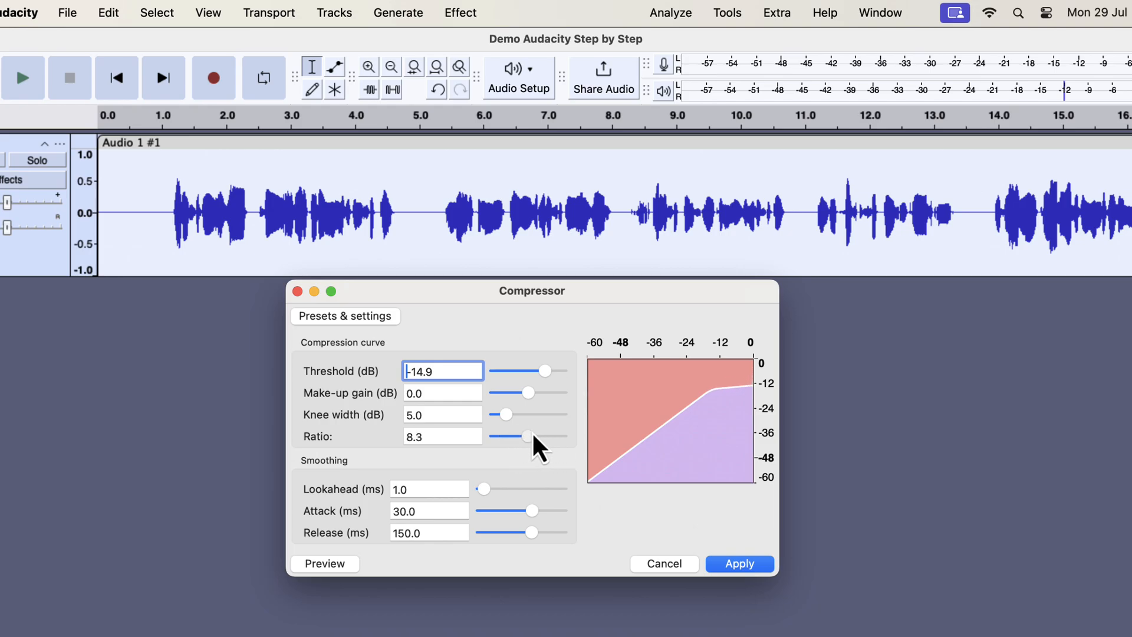
drag(527, 436, 536, 436)
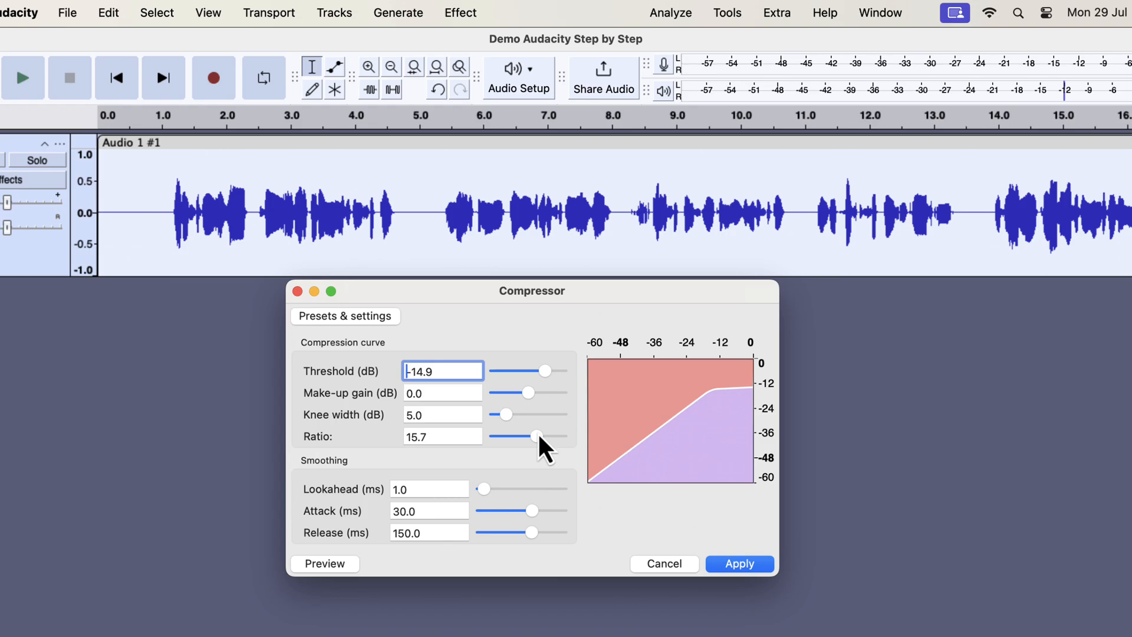
click(345, 315)
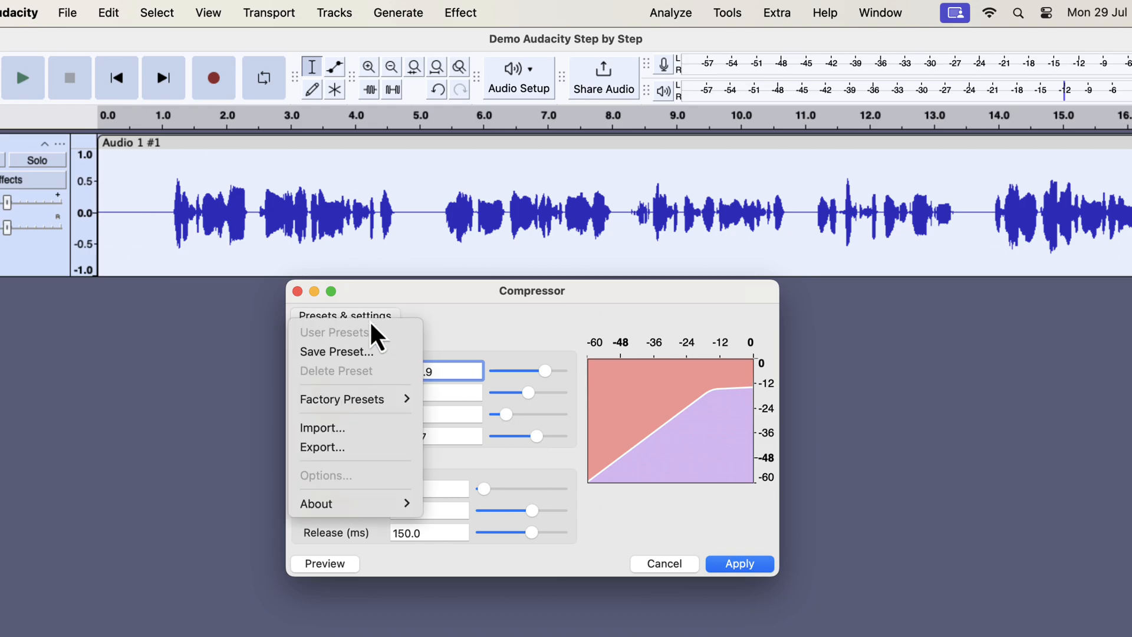
- Load the Lead Vocals factory preset (-14 dB threshold, ratio 5.2, 1 ms attack, 60 ms release)
click(342, 399)
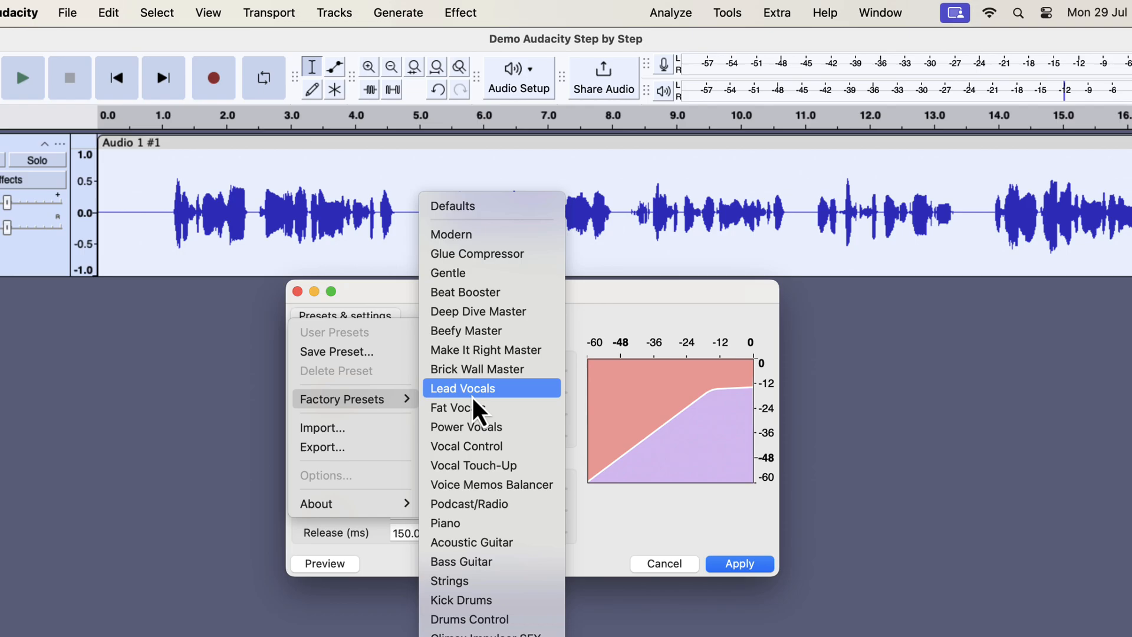
mouse_move(538, 408)
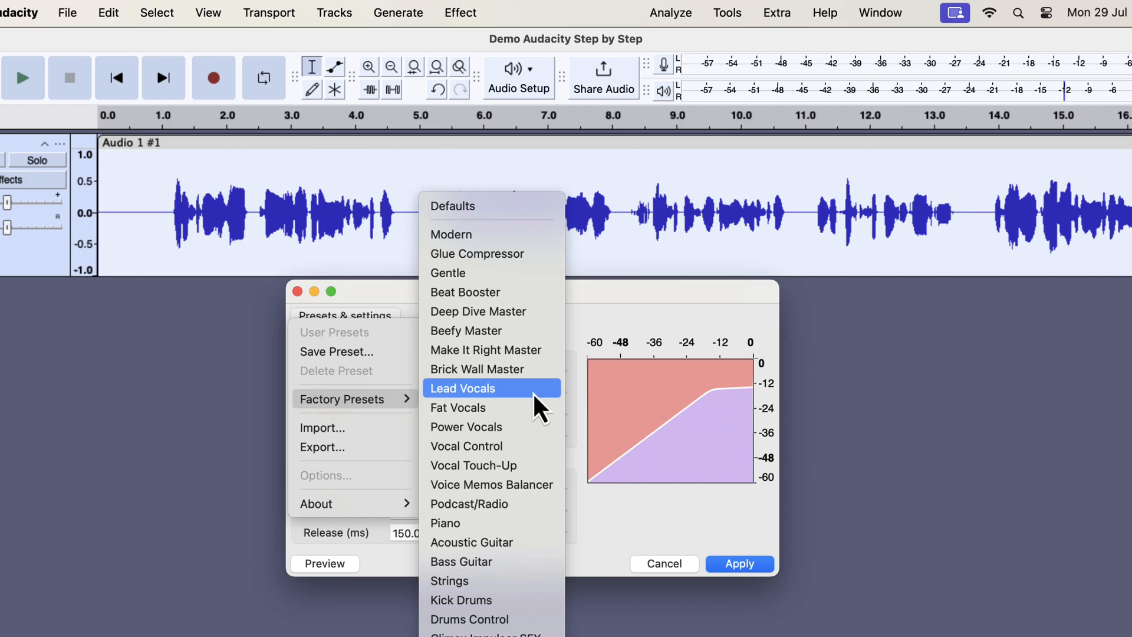
click(464, 388)
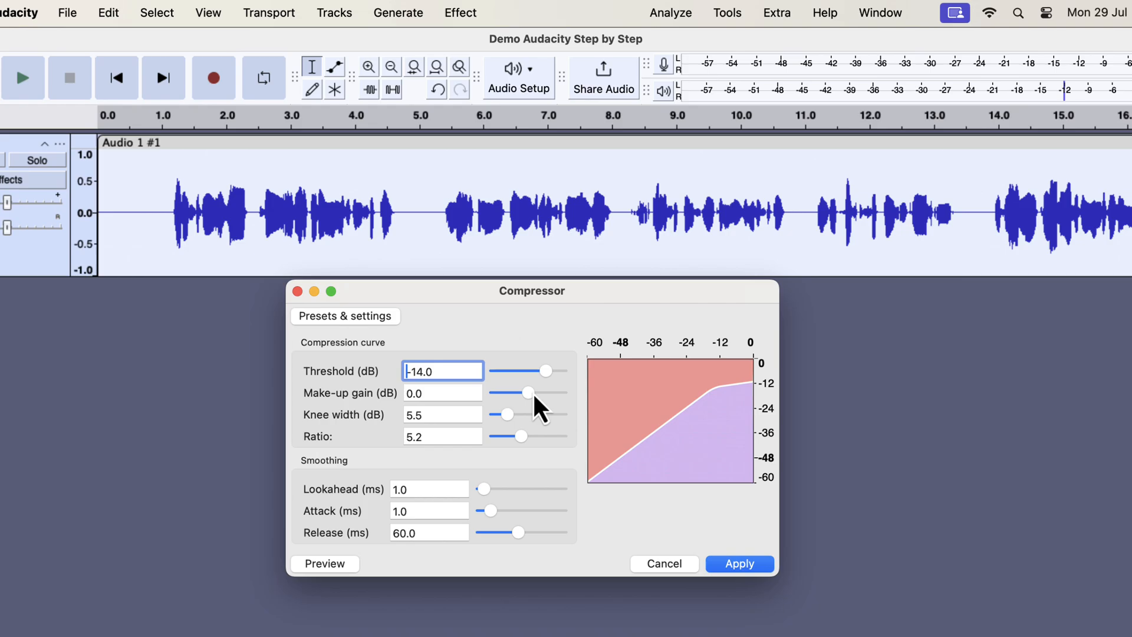
mouse_move(531, 451)
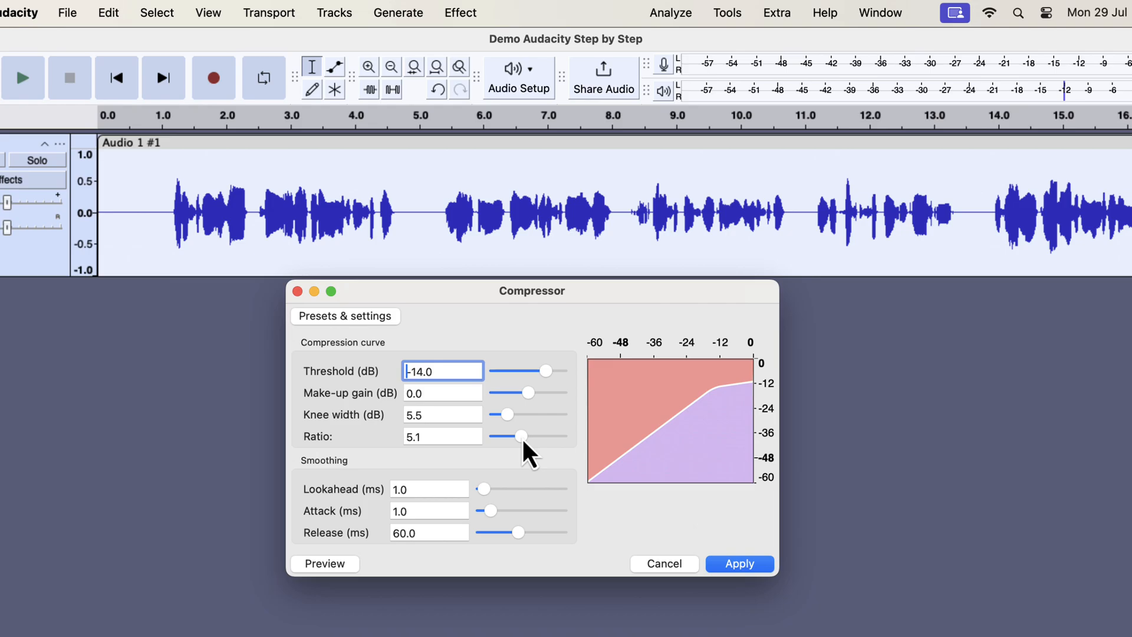
- Lower the compression ratio to about 4.1 and apply the compressor
drag(523, 435, 515, 435)
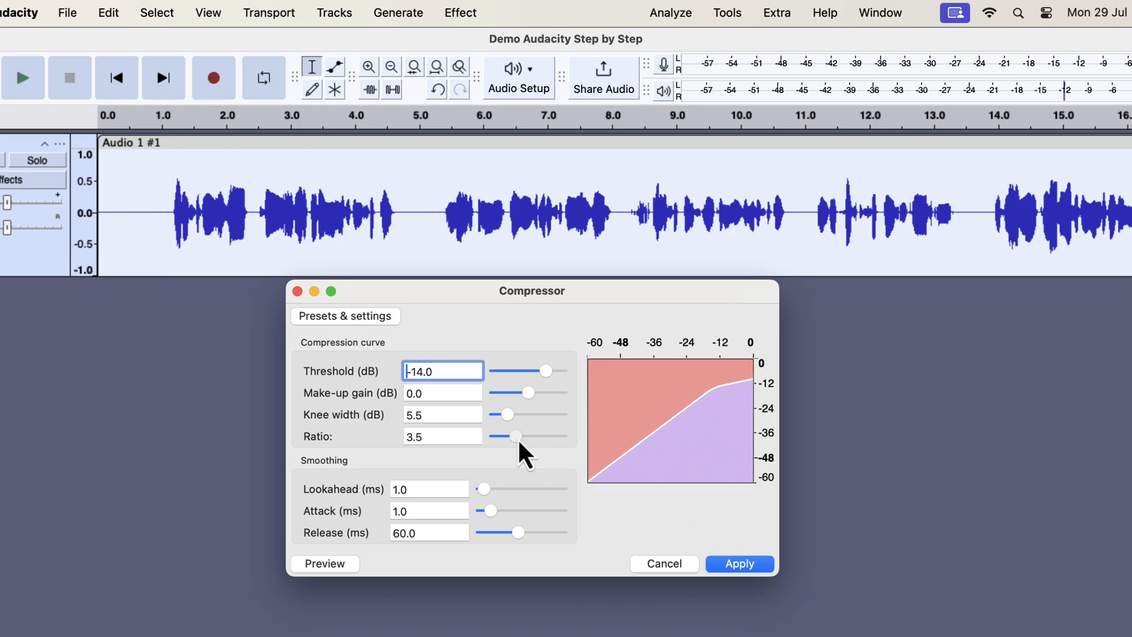
drag(512, 436, 518, 437)
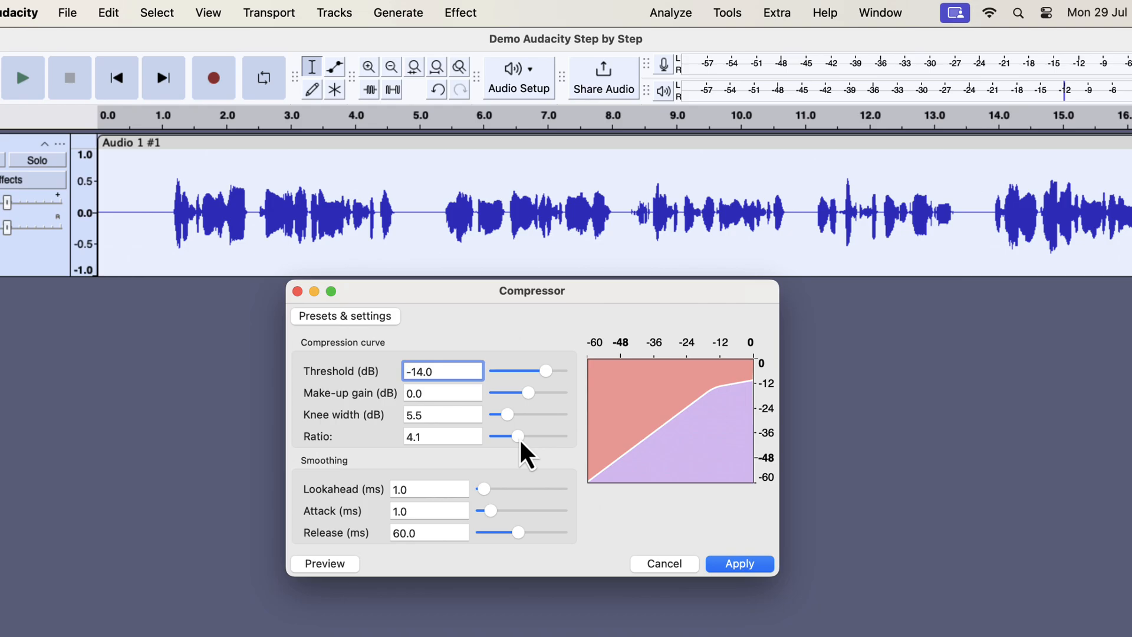
click(739, 564)
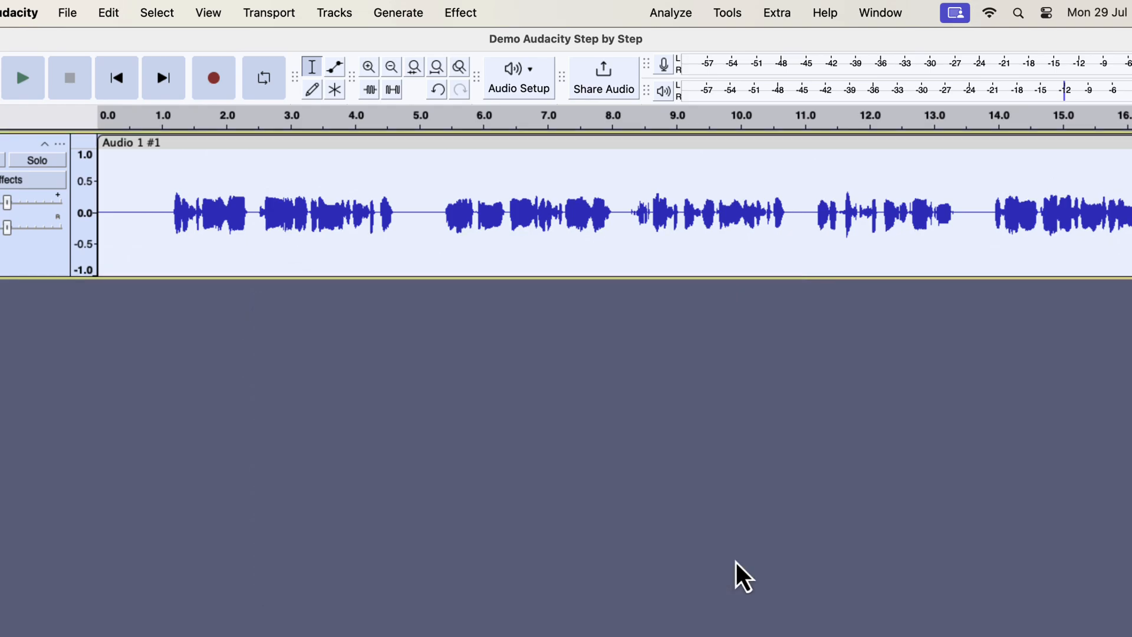
- Run Normalize on the compressed track with a -3.0 dB peak
click(460, 13)
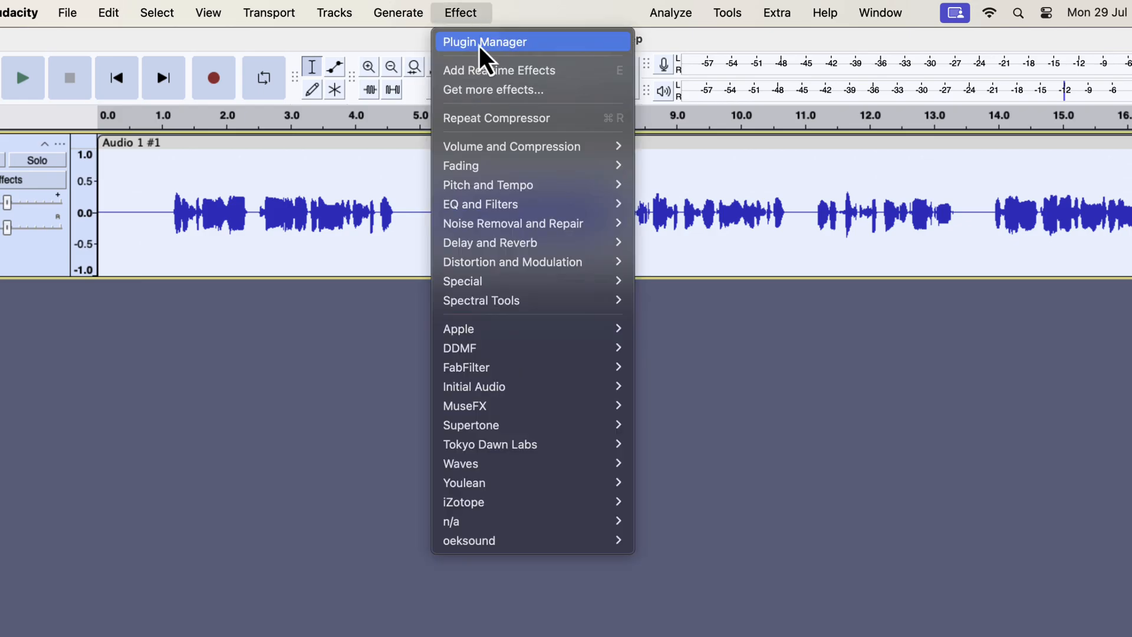
mouse_move(510, 146)
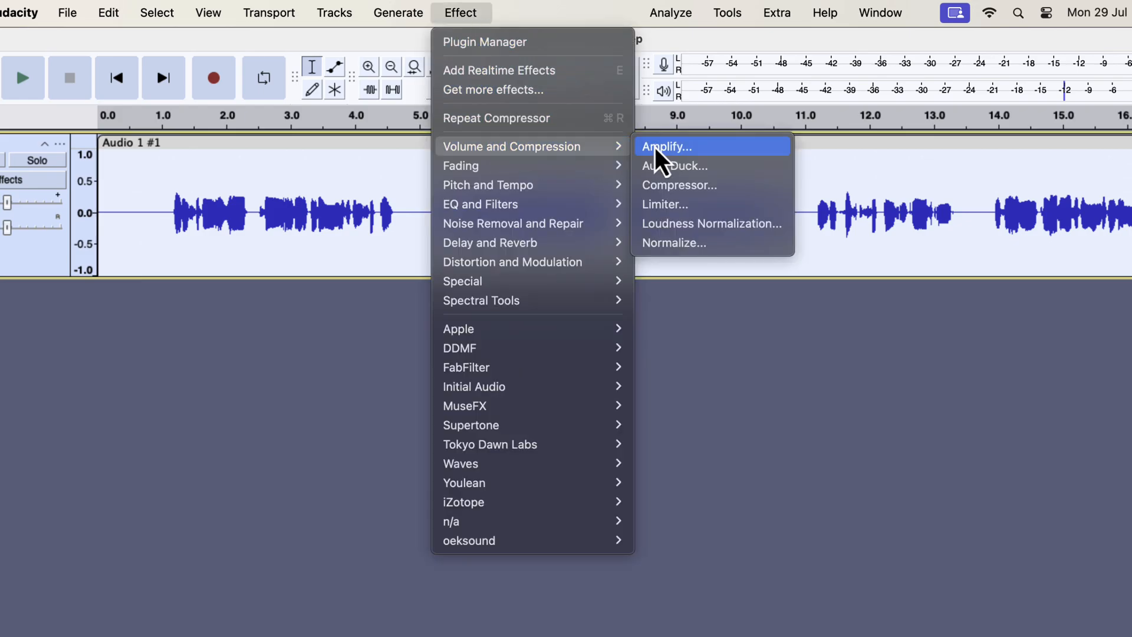
click(675, 243)
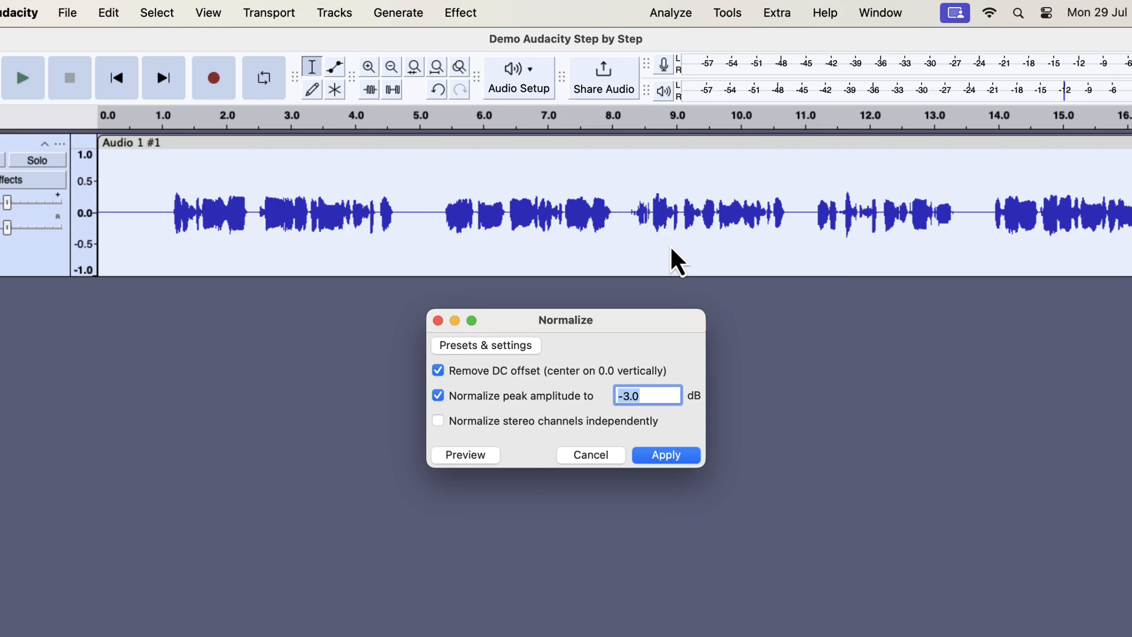
mouse_move(683, 366)
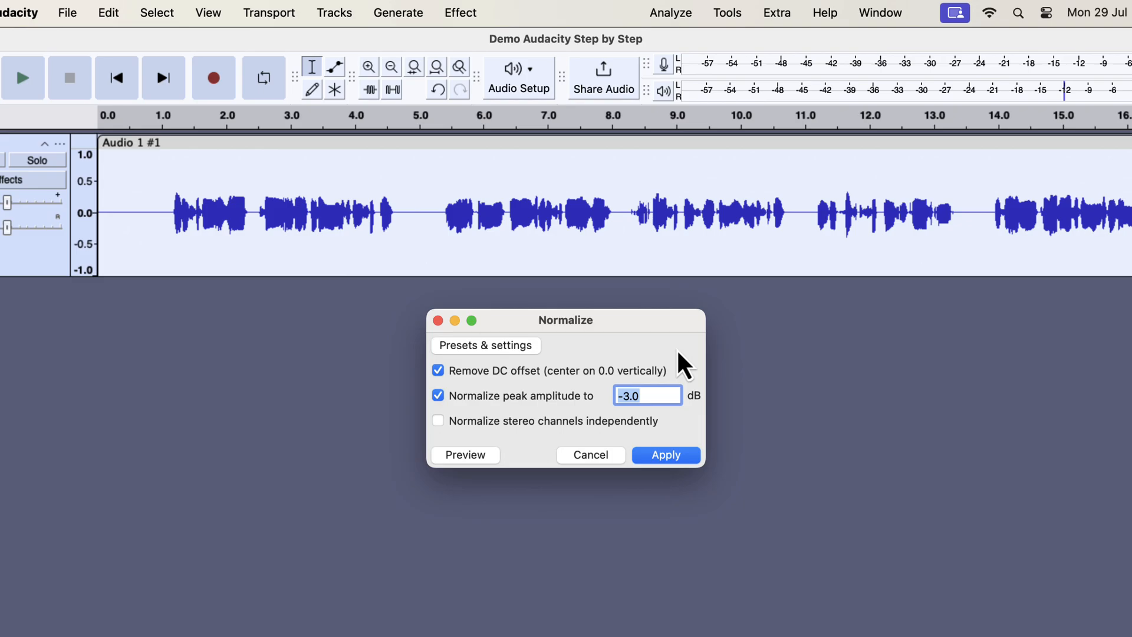
click(665, 455)
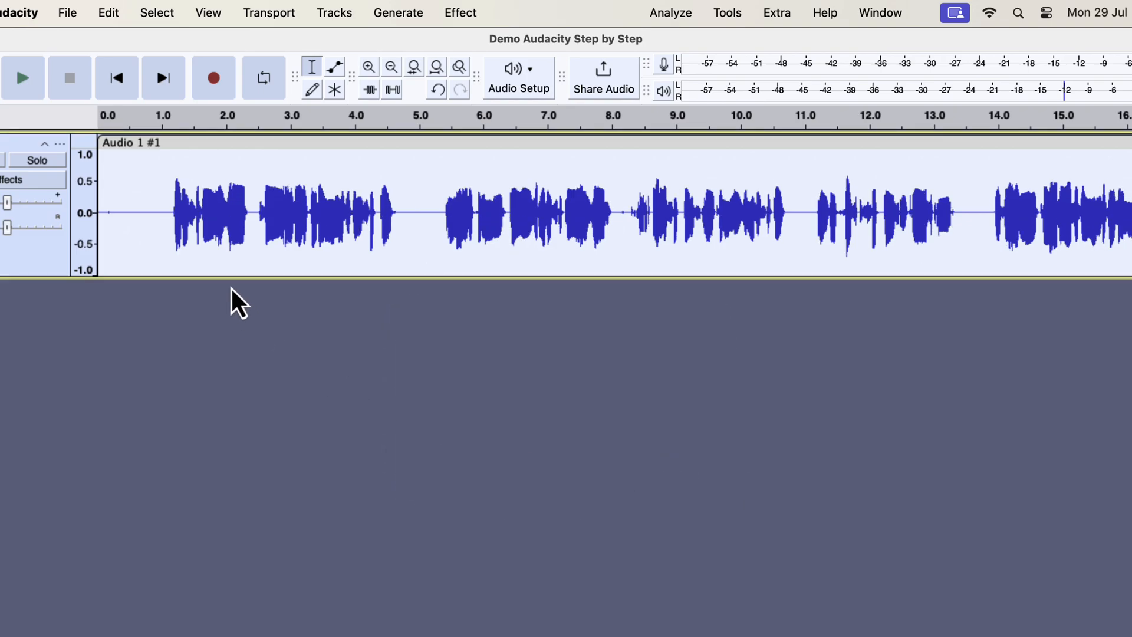
- Play the processed voice track, then browse the Master Editor bundle product page
click(23, 78)
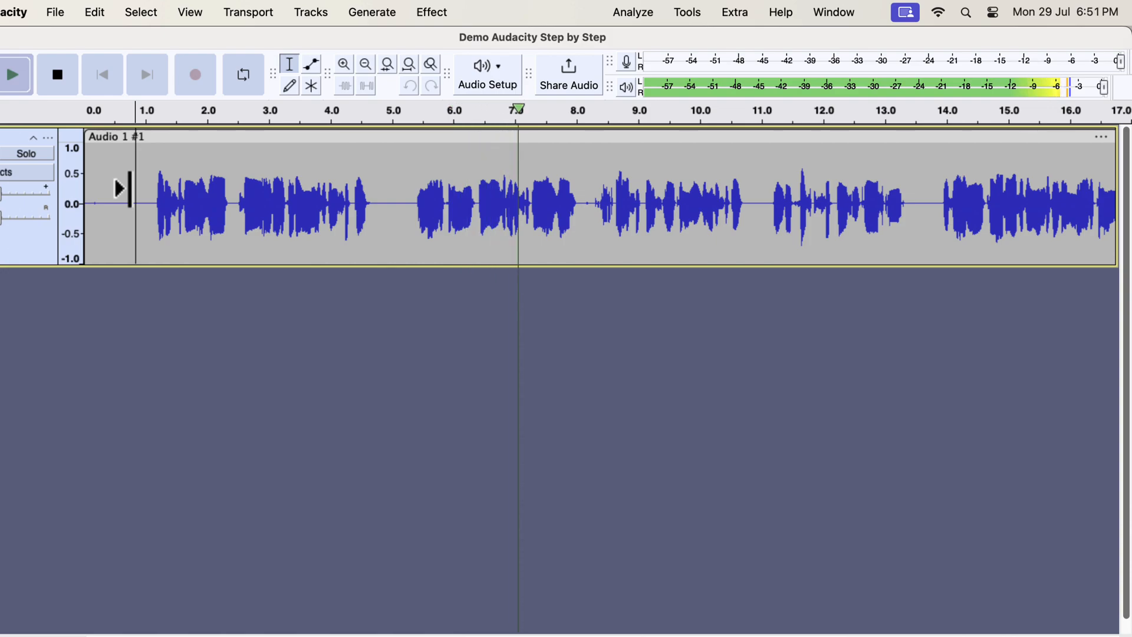
click(643, 110)
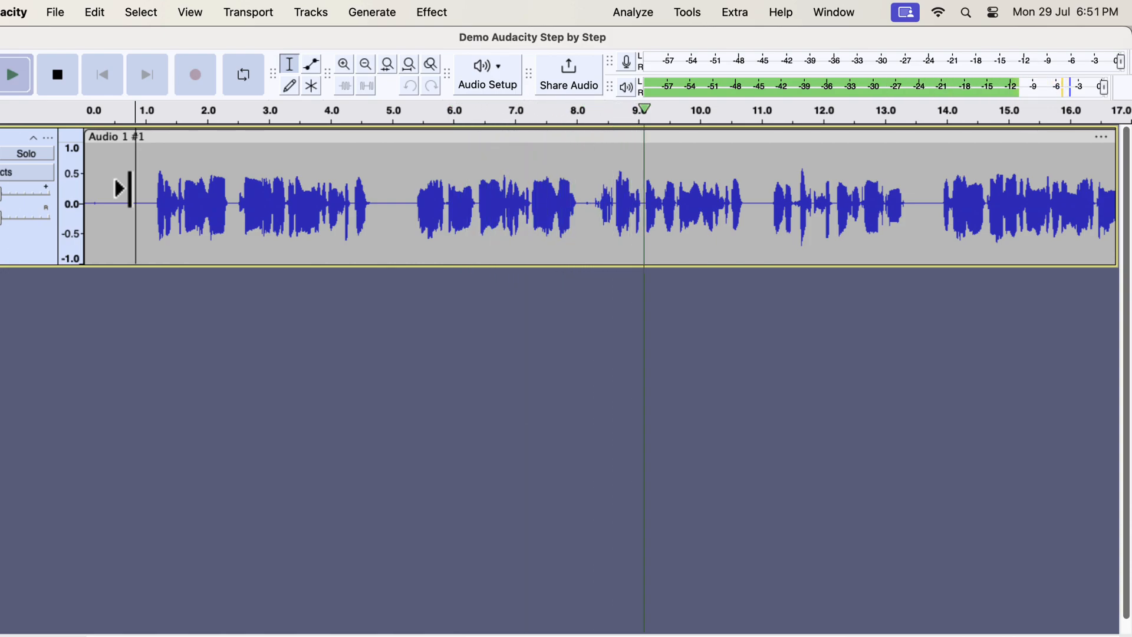
drag(642, 202, 764, 202)
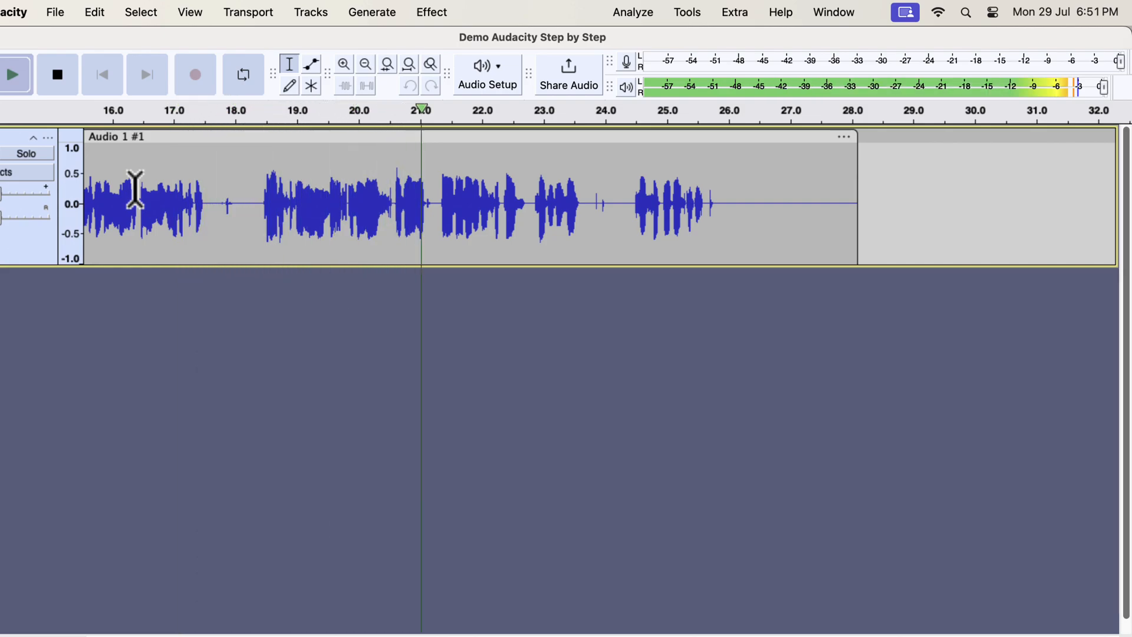
click(545, 110)
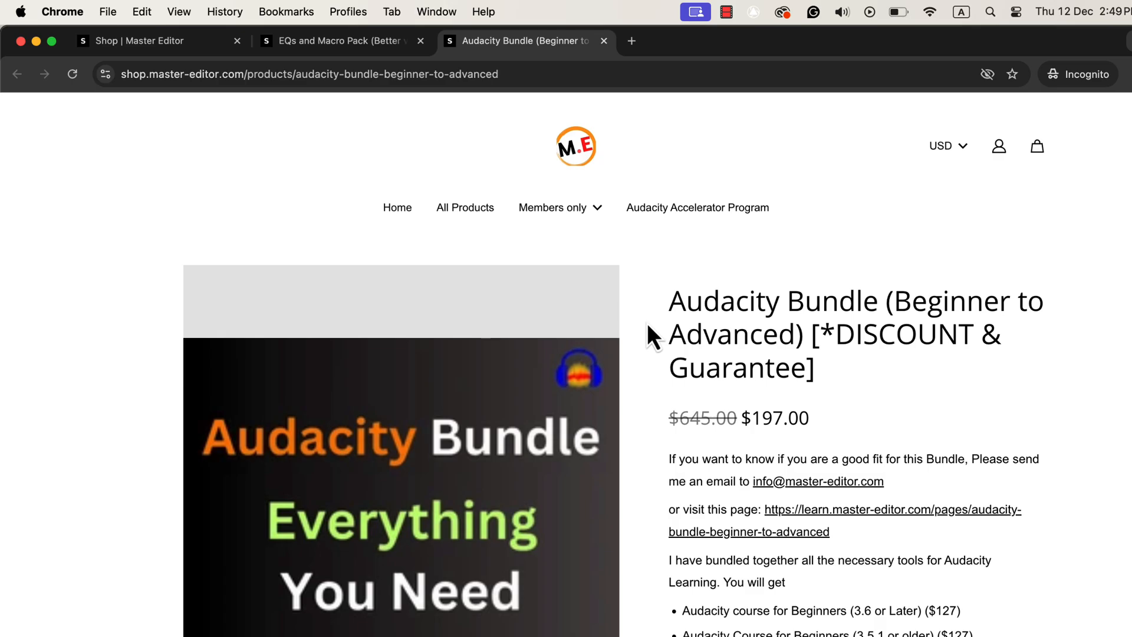
- Open the $49 EQs and Macro Pack page and scroll to its testimonials and macro description
scroll(down, 3)
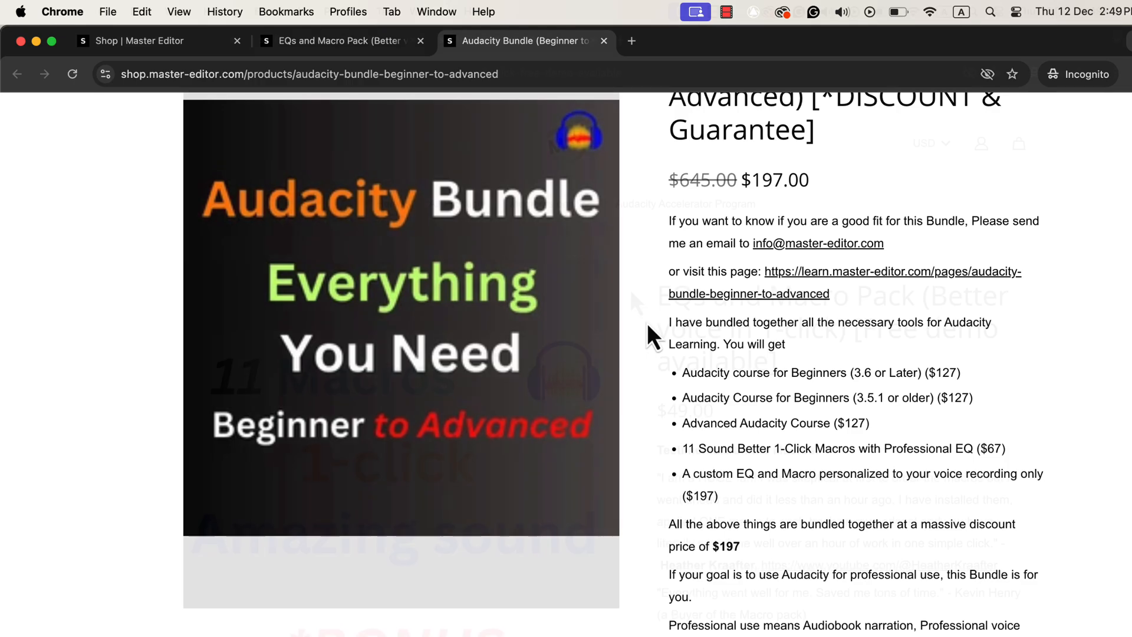
click(336, 40)
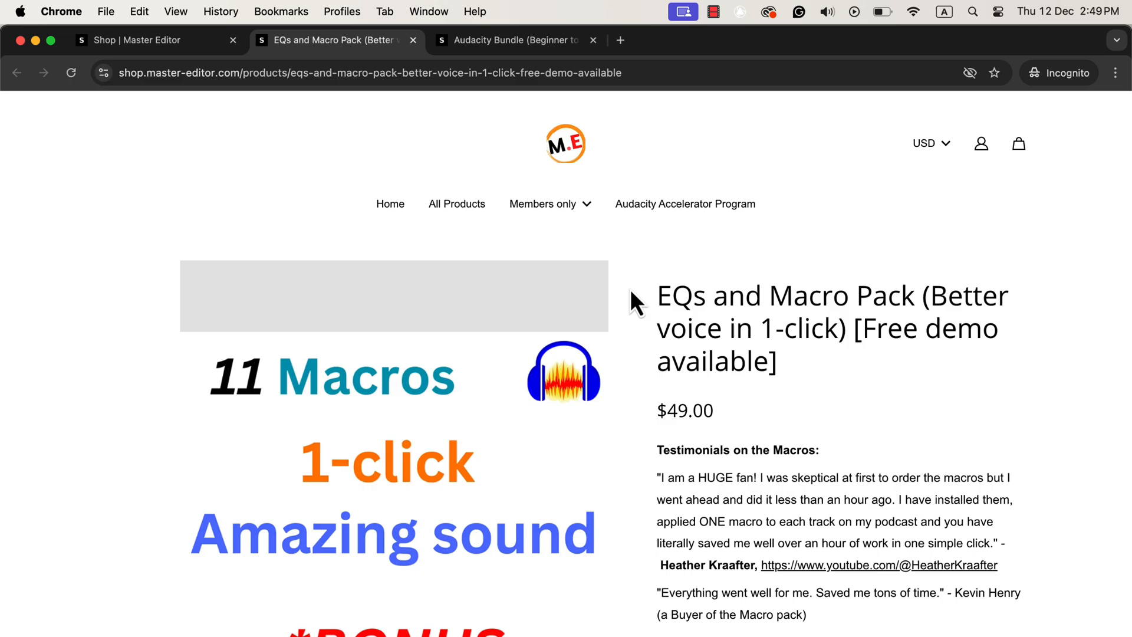
scroll(down, 3)
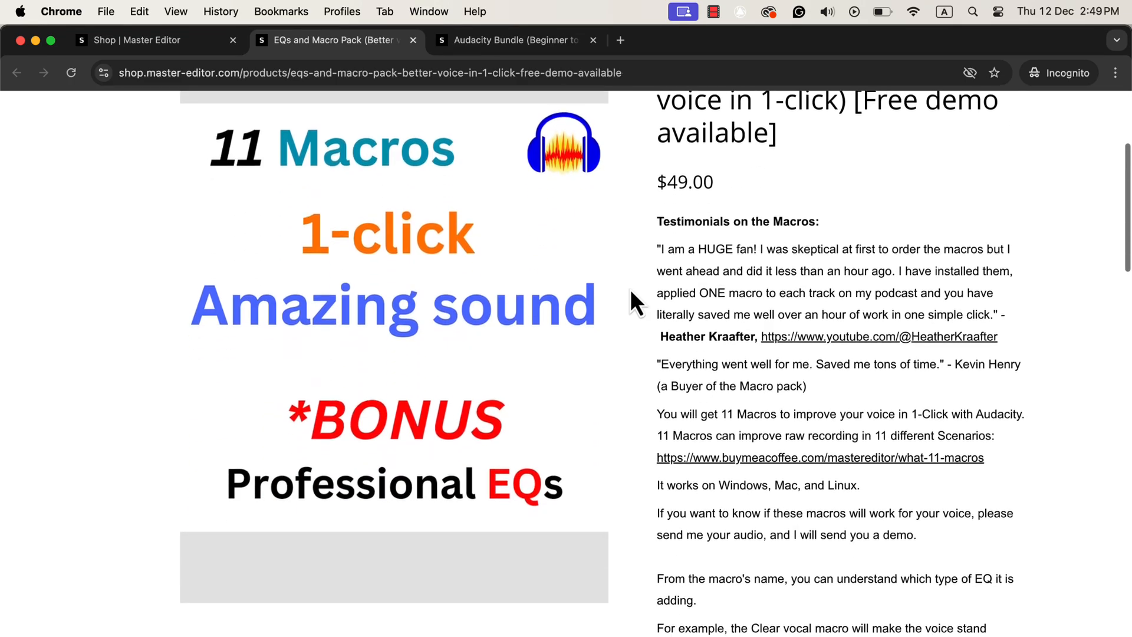